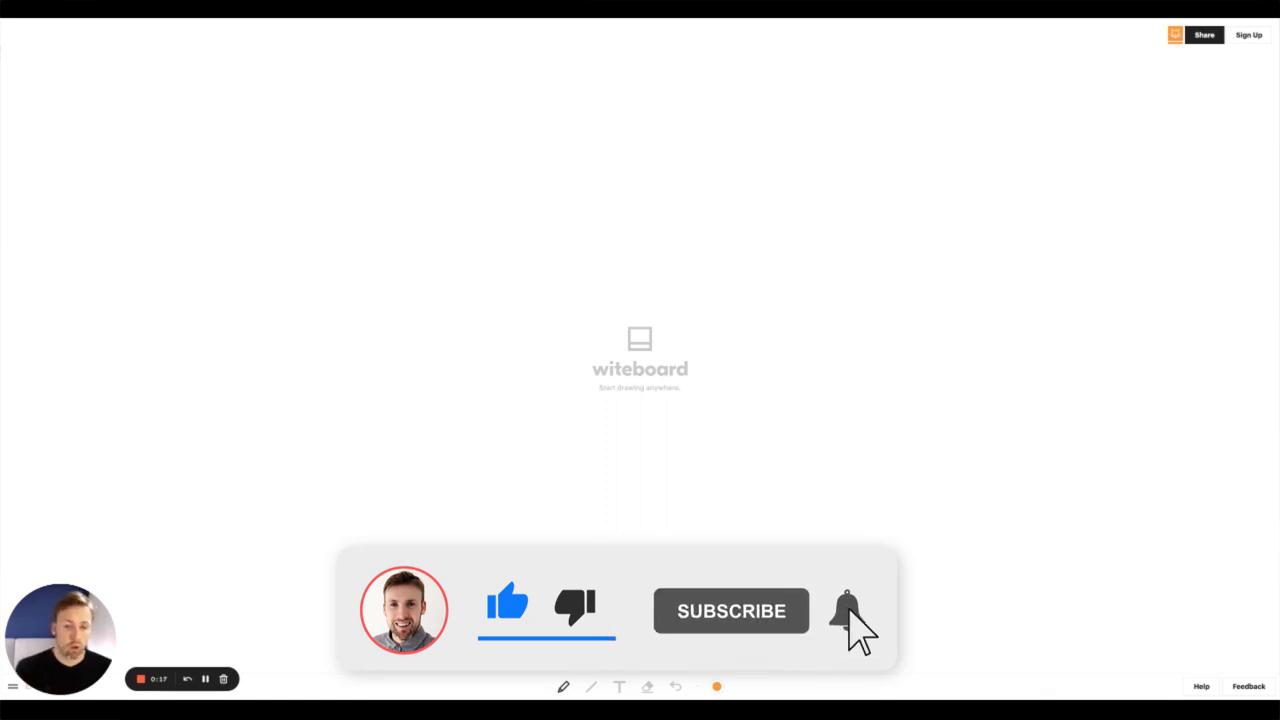
Draw an orange face doodle and add spiky hair strokes above it.
{"action": "left_click", "coordinate": [848, 610]}
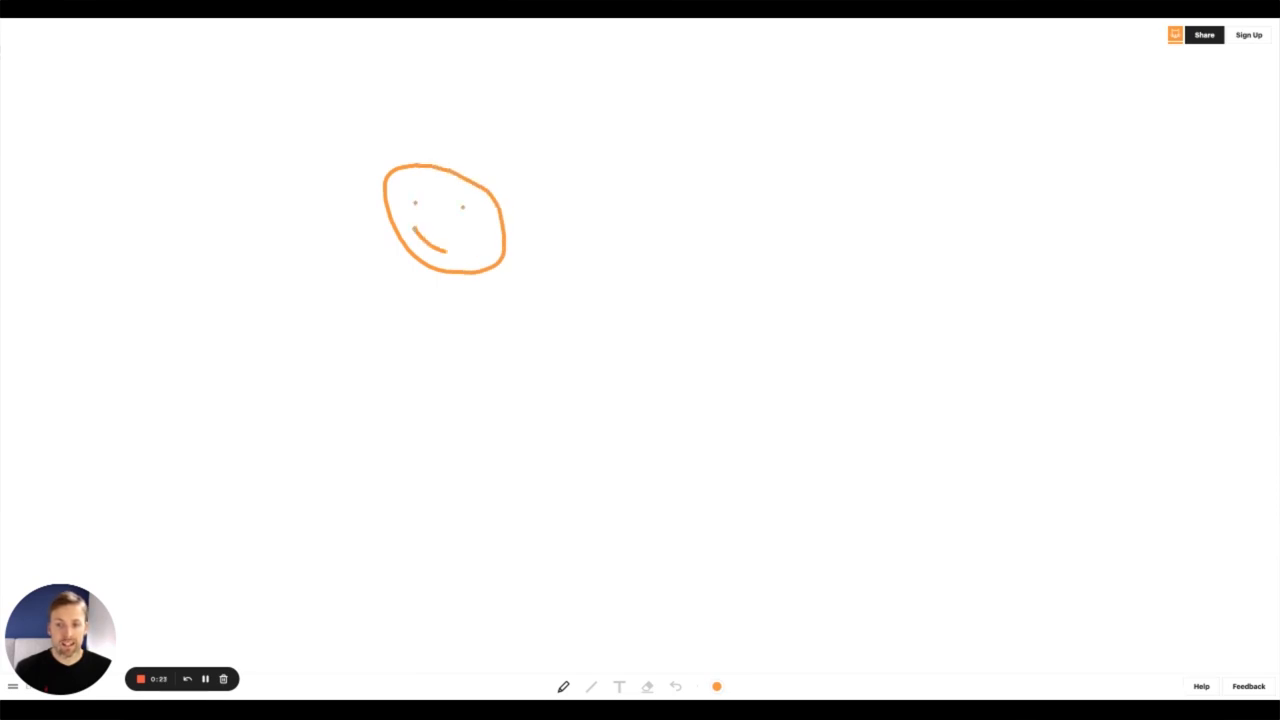
{"action": "left_click_drag", "start_coordinate": [430, 248], "coordinate": [470, 236]}
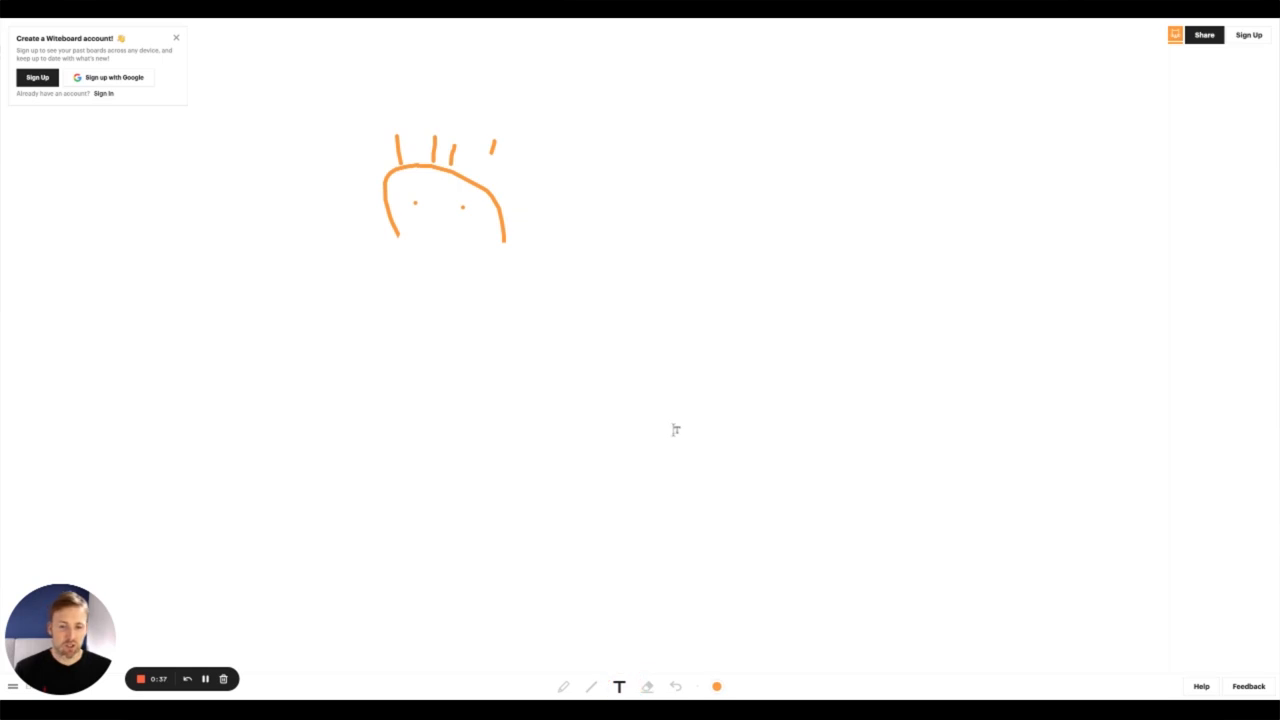
{"action": "type", "text": "Patrick"}
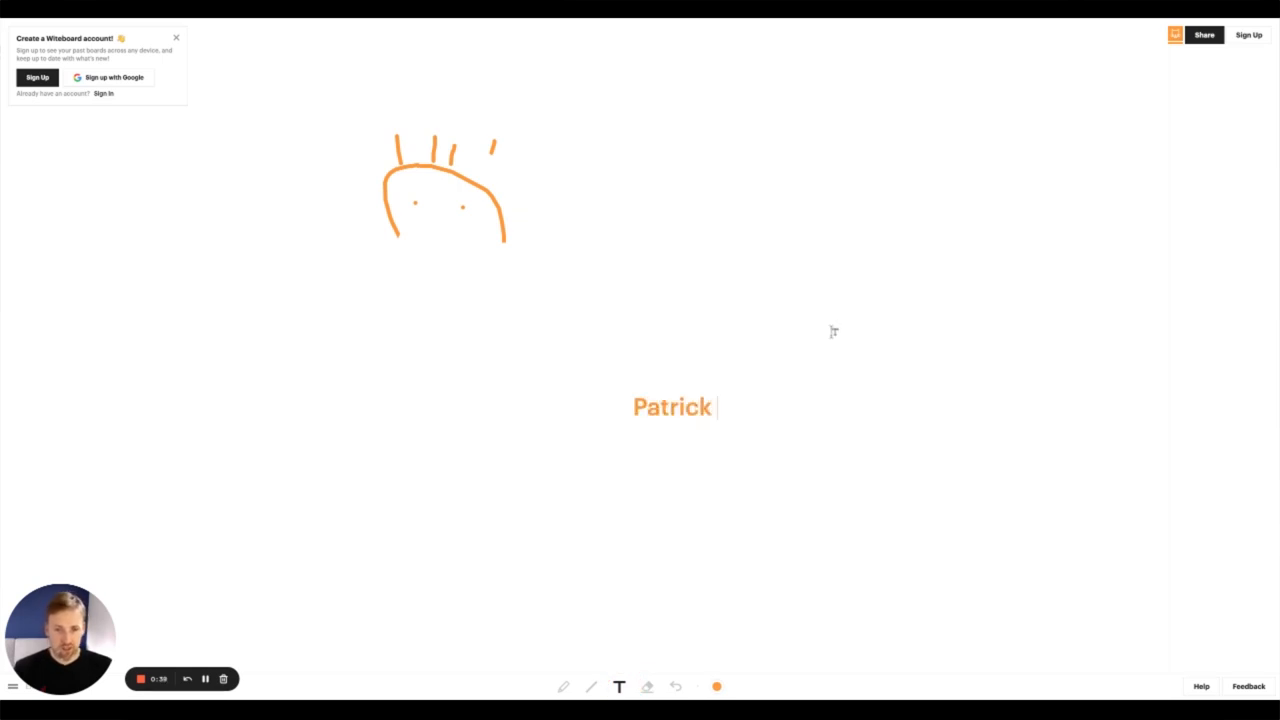
{"action": "type", "text": "@patgw"}
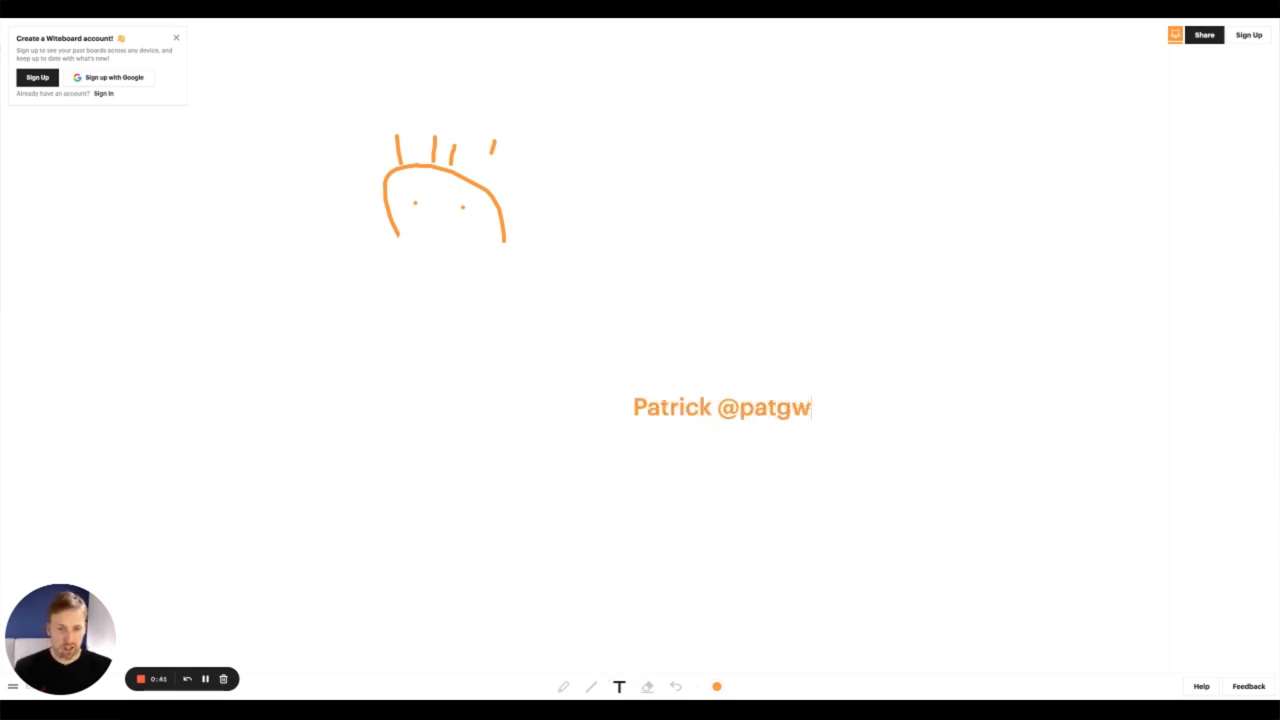
{"action": "key", "text": "Backspace"}
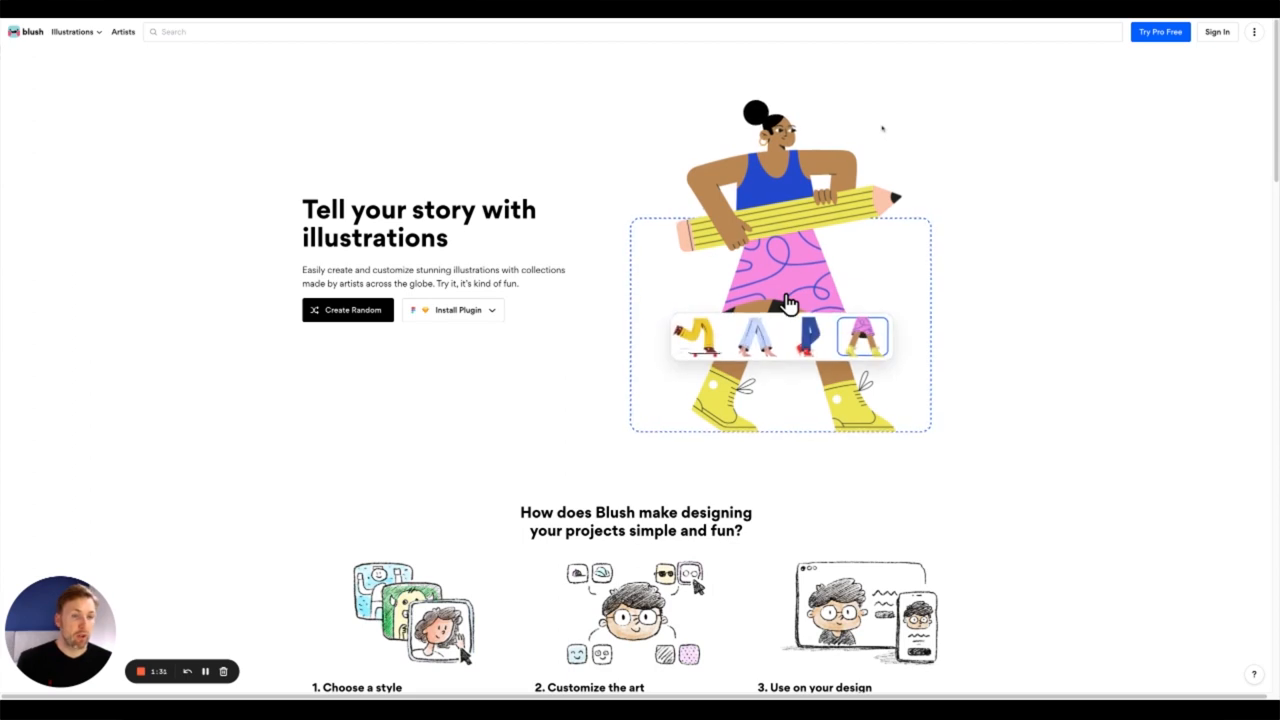
Customise an Avatar illustration with a blue face mask and dark spiky hair.
{"action": "left_click", "coordinate": [700, 336]}
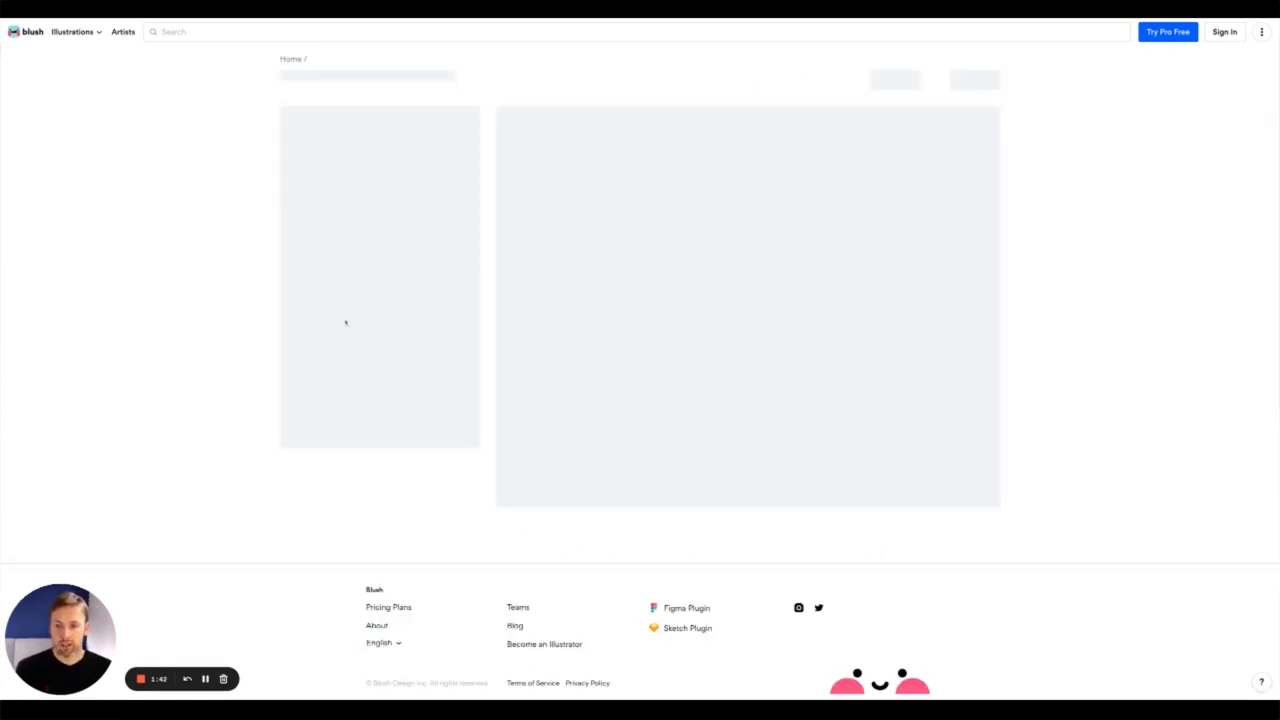
{"action": "mouse_move", "coordinate": [576, 80]}
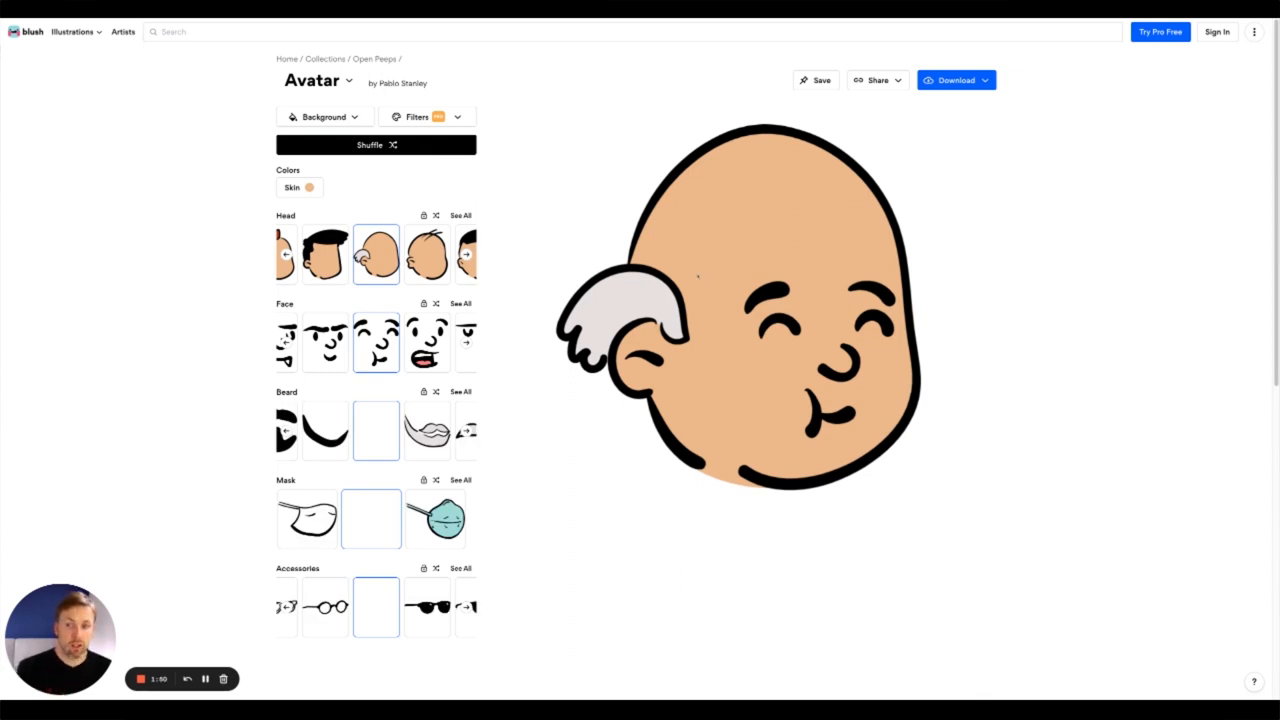
{"action": "left_click", "coordinate": [426, 344]}
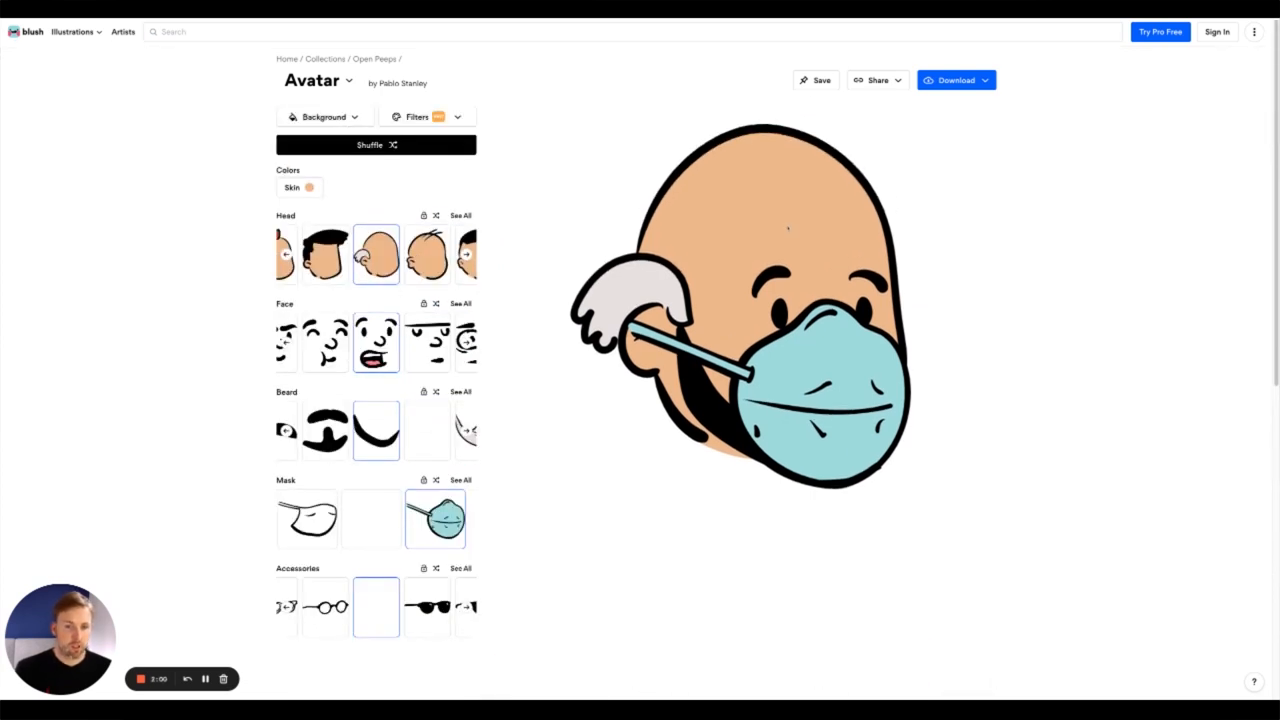
{"action": "left_click", "coordinate": [324, 252]}
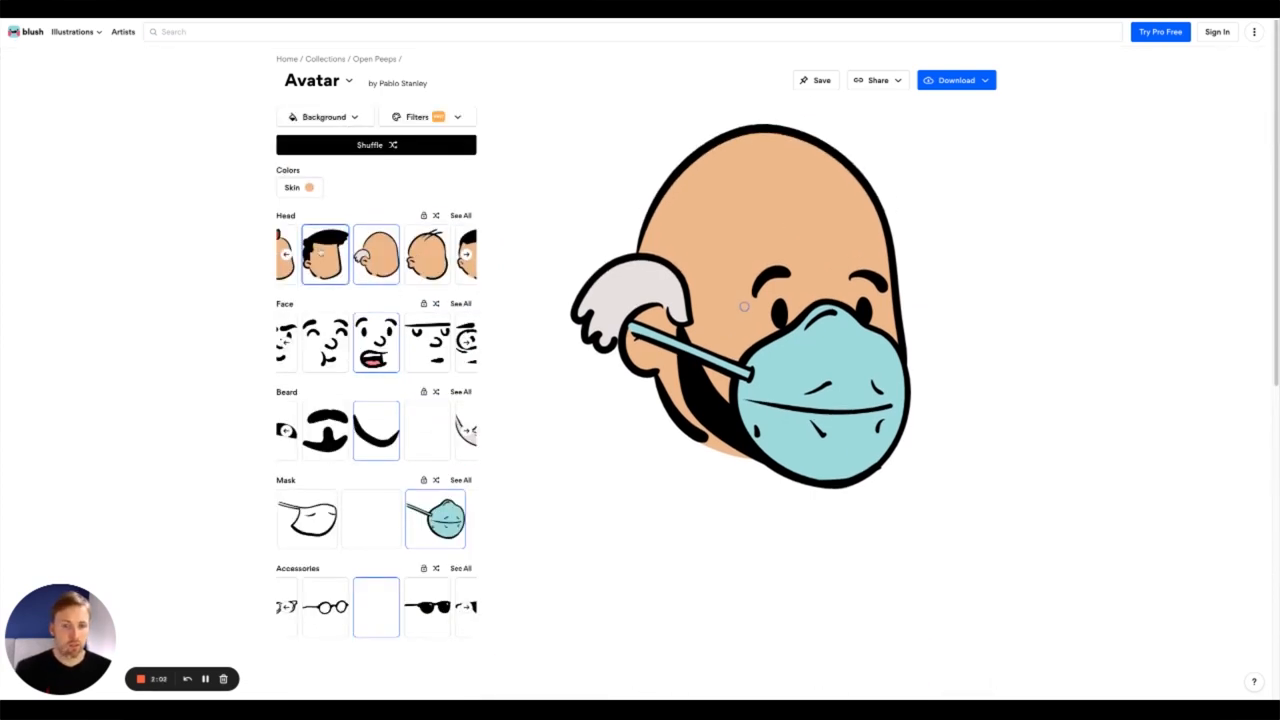
{"action": "left_click", "coordinate": [376, 252]}
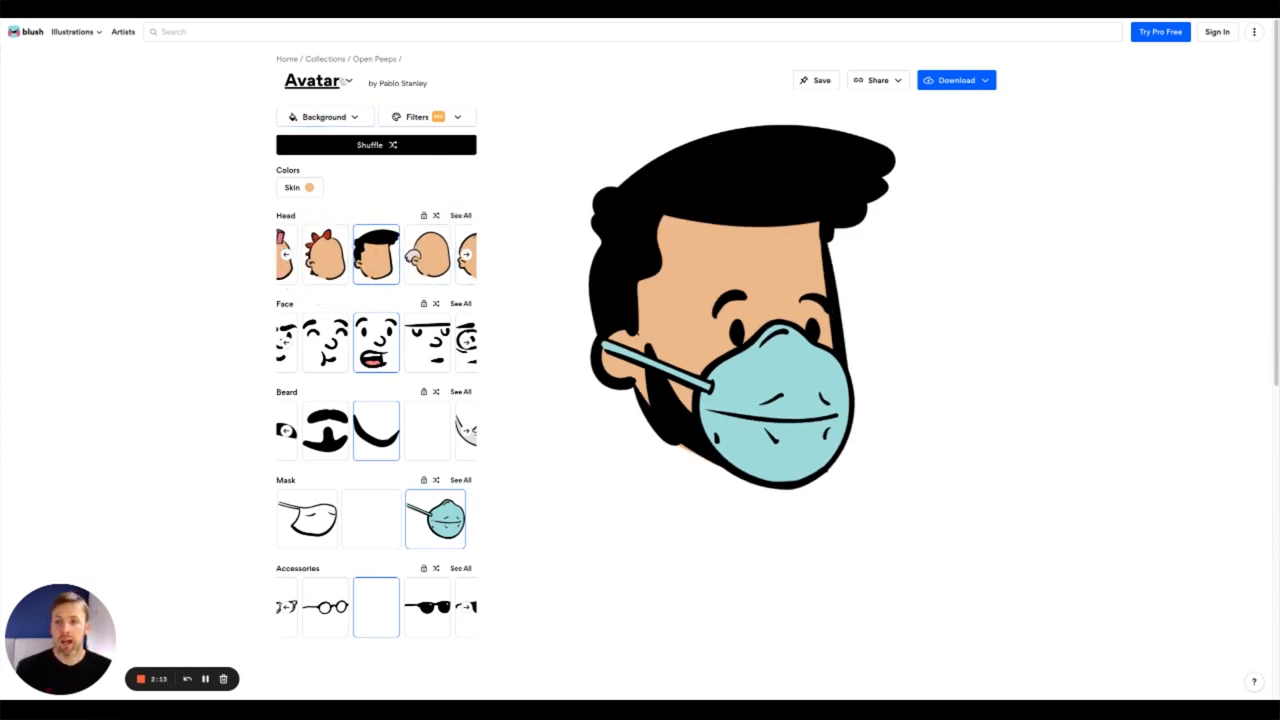
{"action": "left_click", "coordinate": [324, 58]}
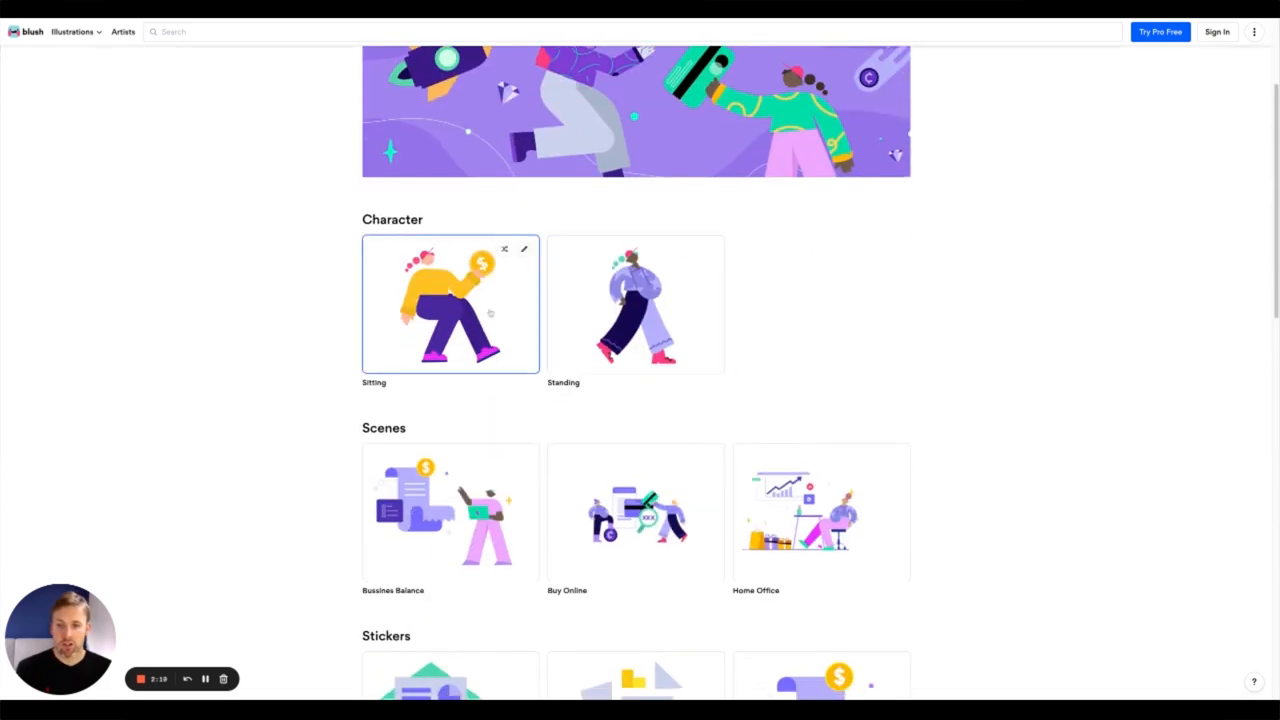
Edit the Sitting character to hold a credit card with different legs and head.
{"action": "left_click", "coordinate": [450, 304]}
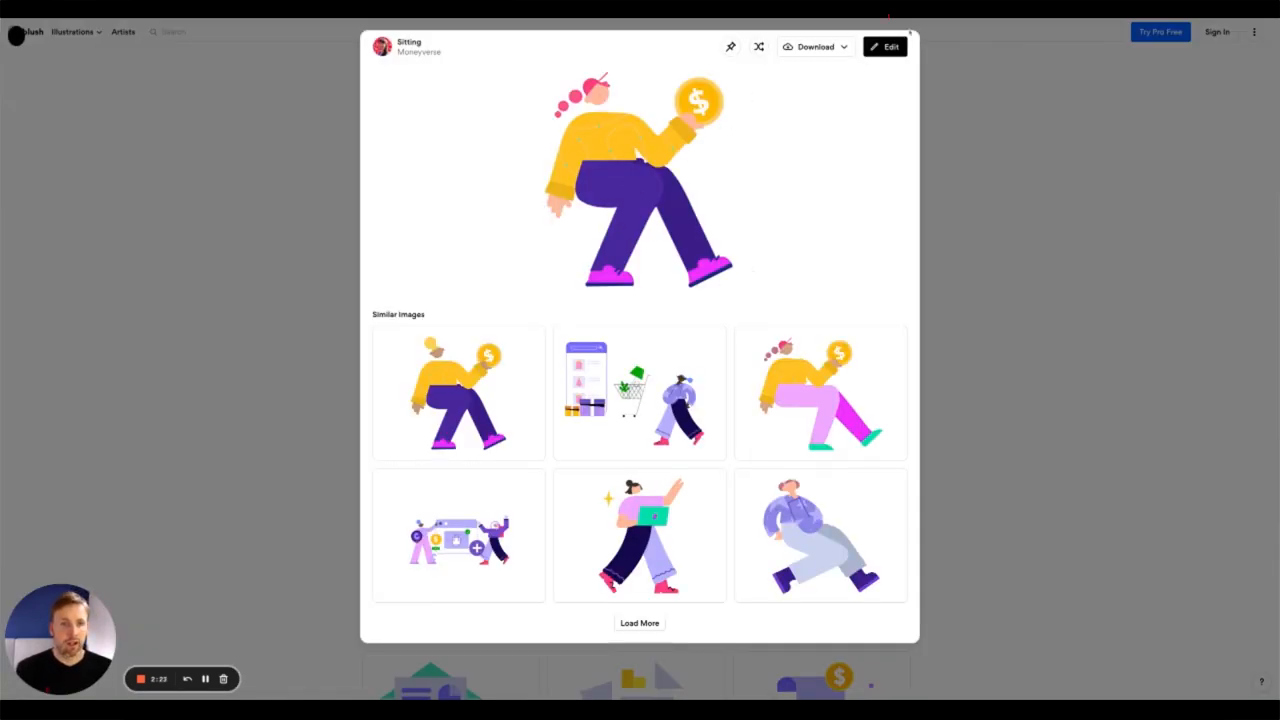
{"action": "left_click", "coordinate": [884, 46]}
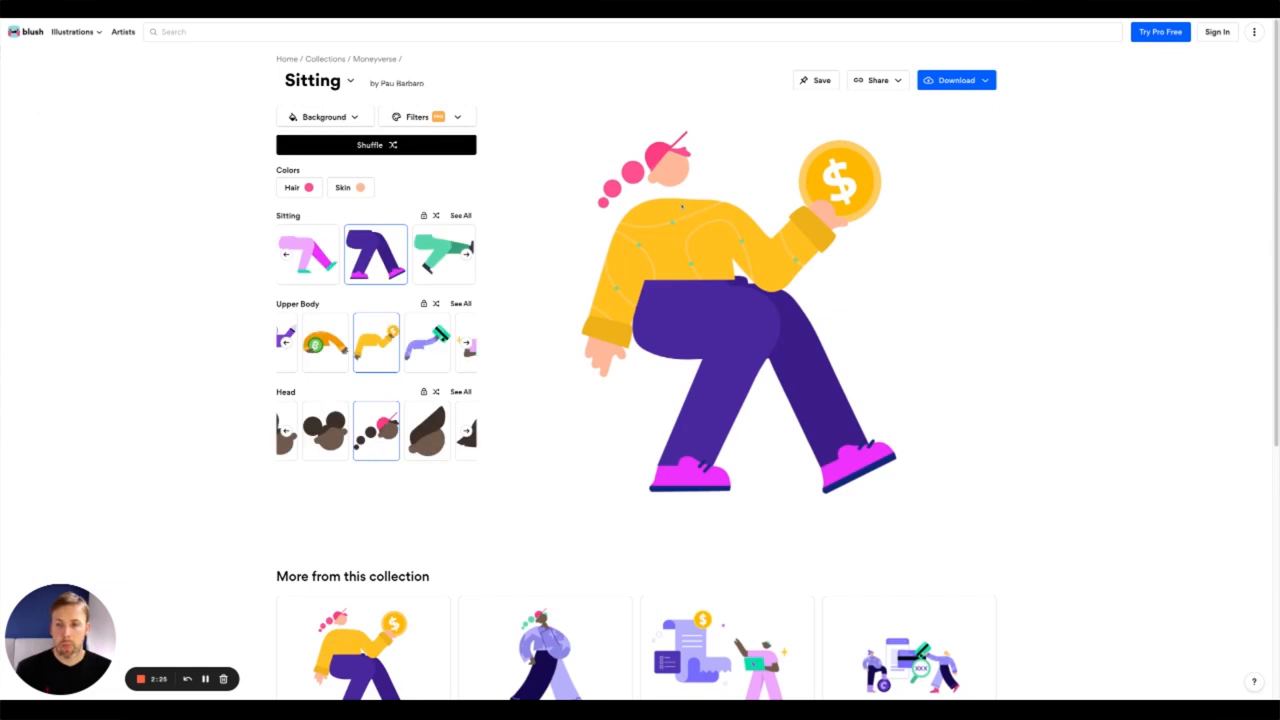
{"action": "mouse_move", "coordinate": [428, 342]}
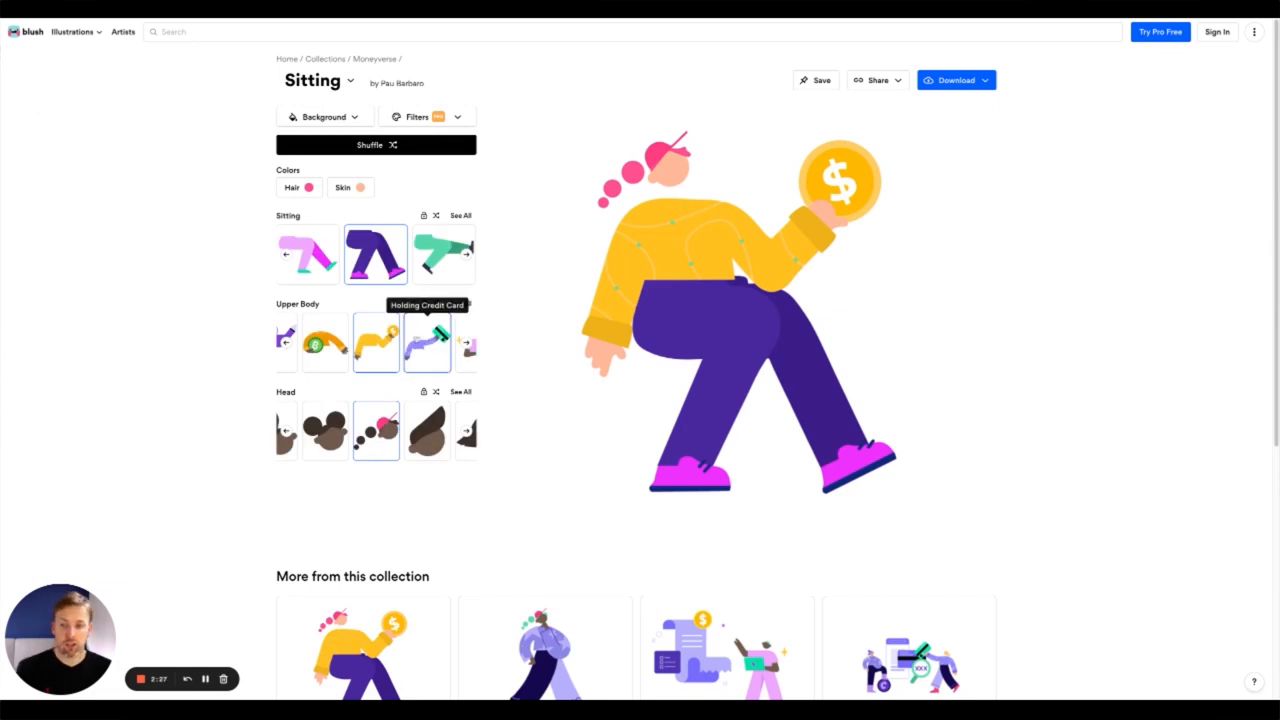
{"action": "left_click", "coordinate": [428, 342]}
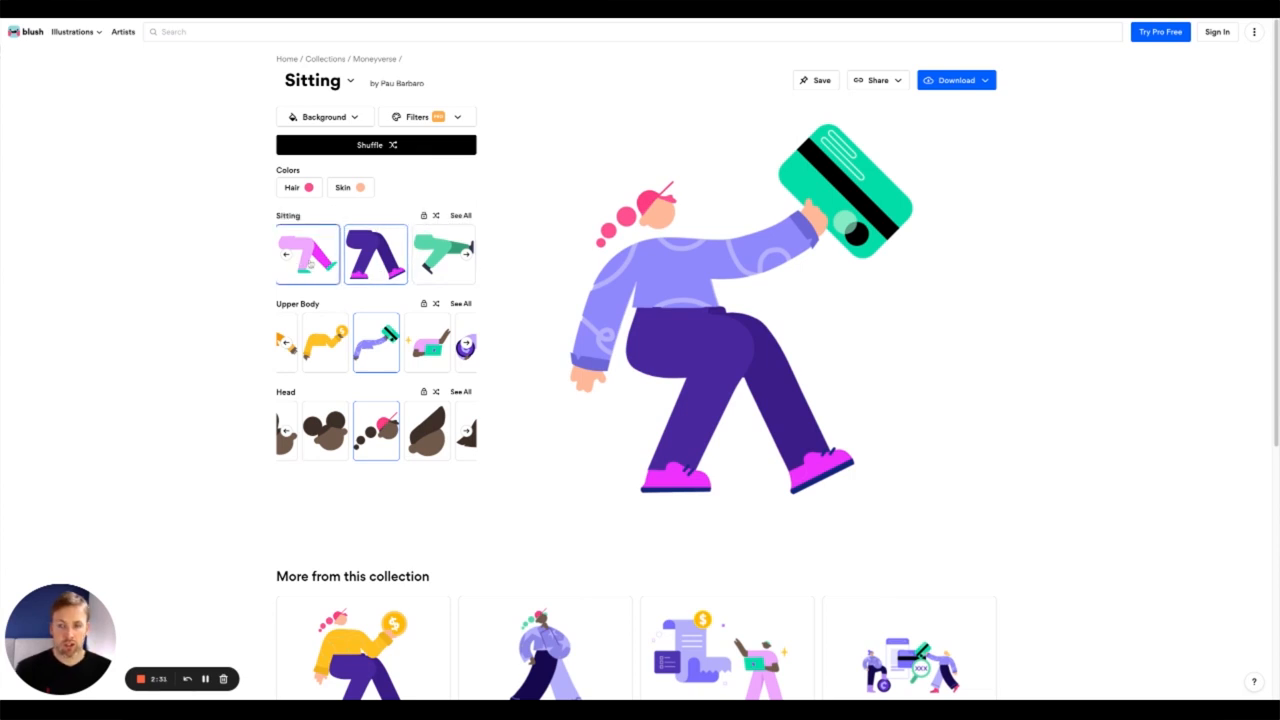
{"action": "left_click", "coordinate": [376, 254]}
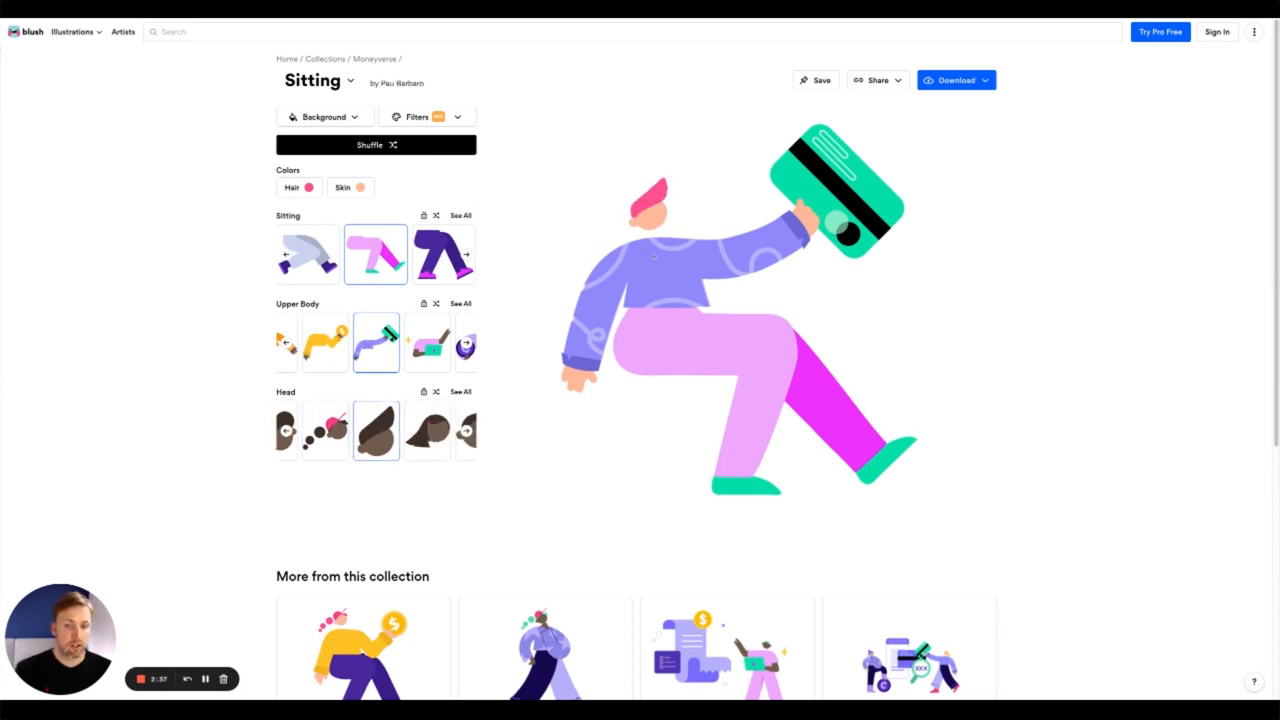
{"action": "mouse_move", "coordinate": [588, 238]}
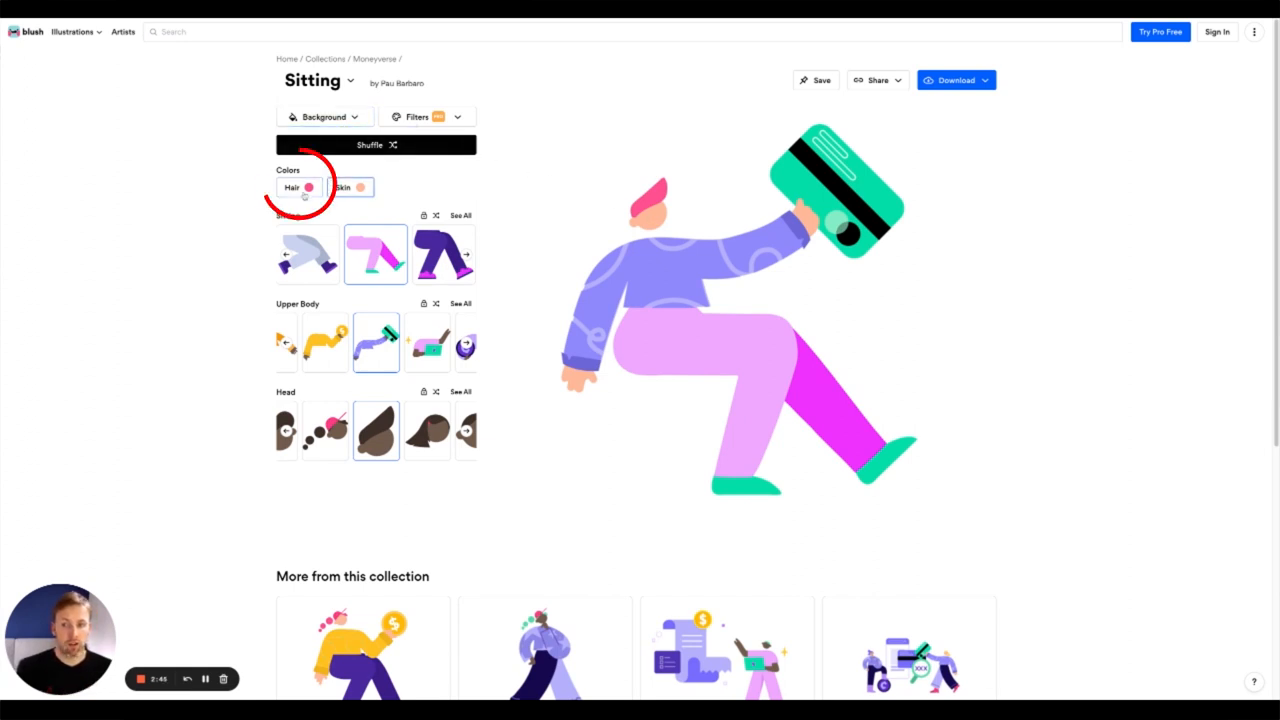
Recolour the Sitting character's hair with a new swatch.
{"action": "left_click", "coordinate": [308, 188]}
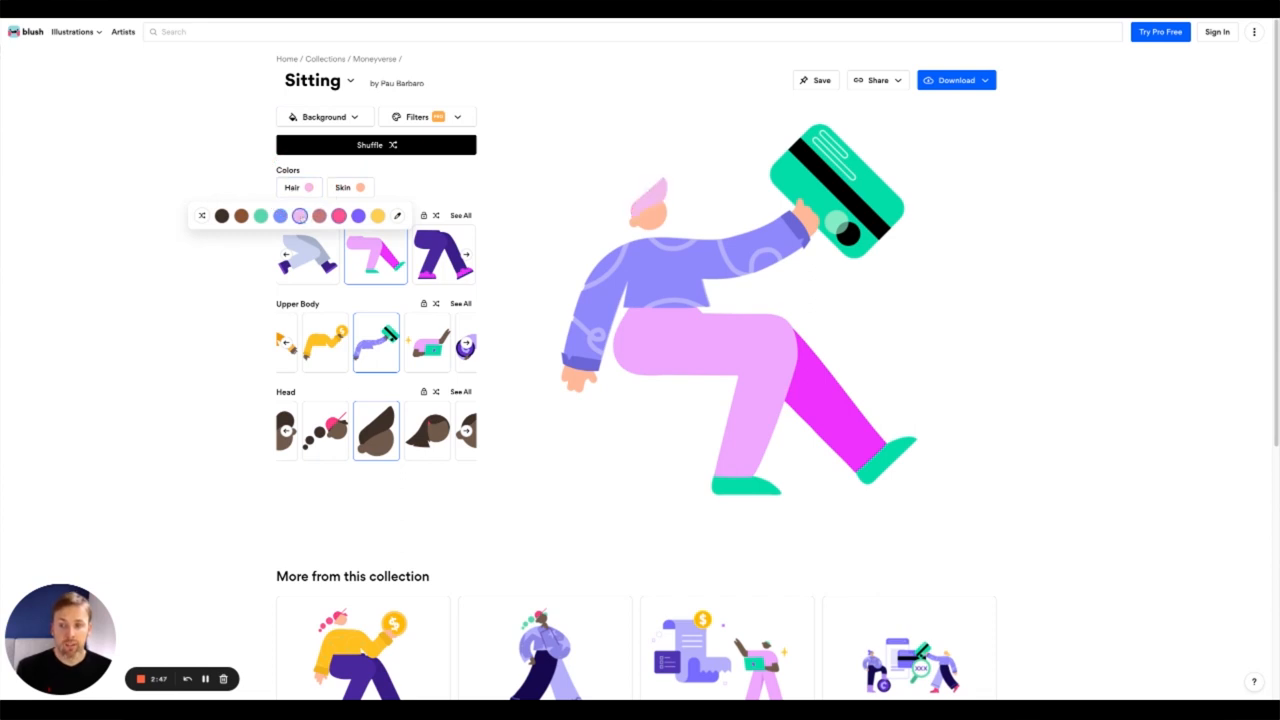
{"action": "left_click", "coordinate": [360, 216]}
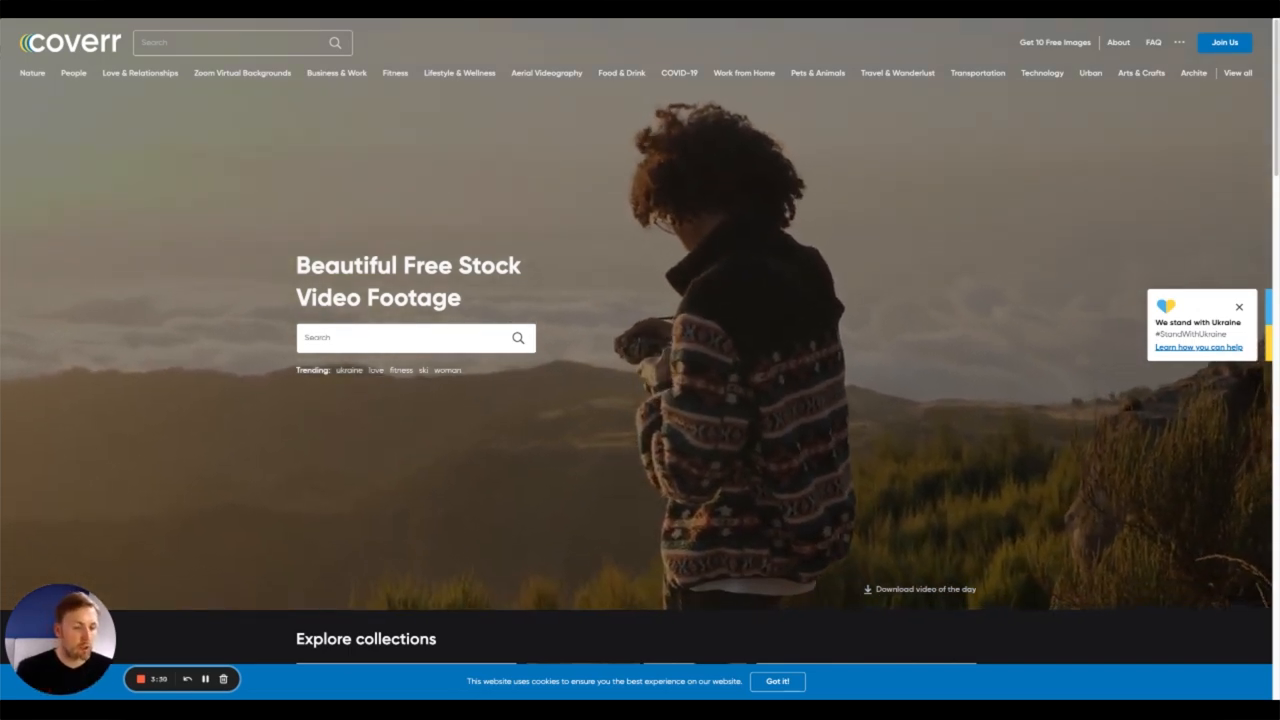
Scroll the Coverr homepage down to its Explore collections section.
{"action": "scroll", "scroll_direction": "down", "scroll_amount": 3}
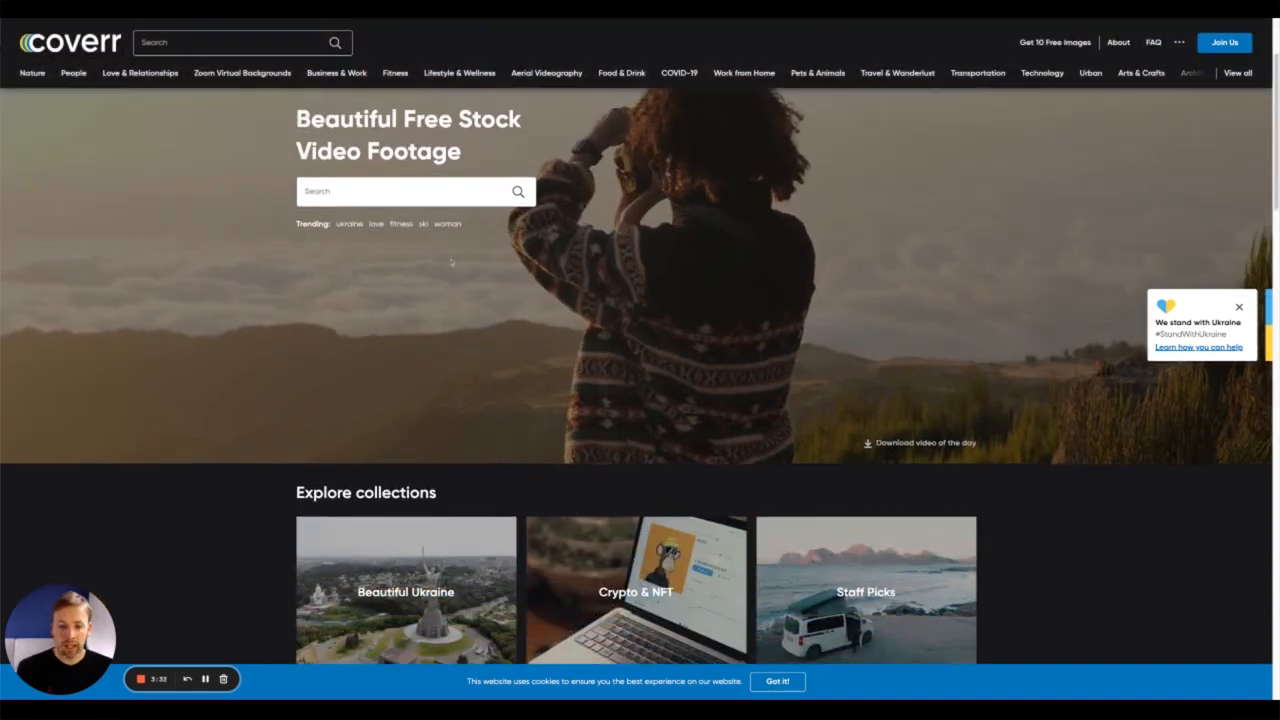
{"action": "scroll", "scroll_direction": "down", "scroll_amount": 3}
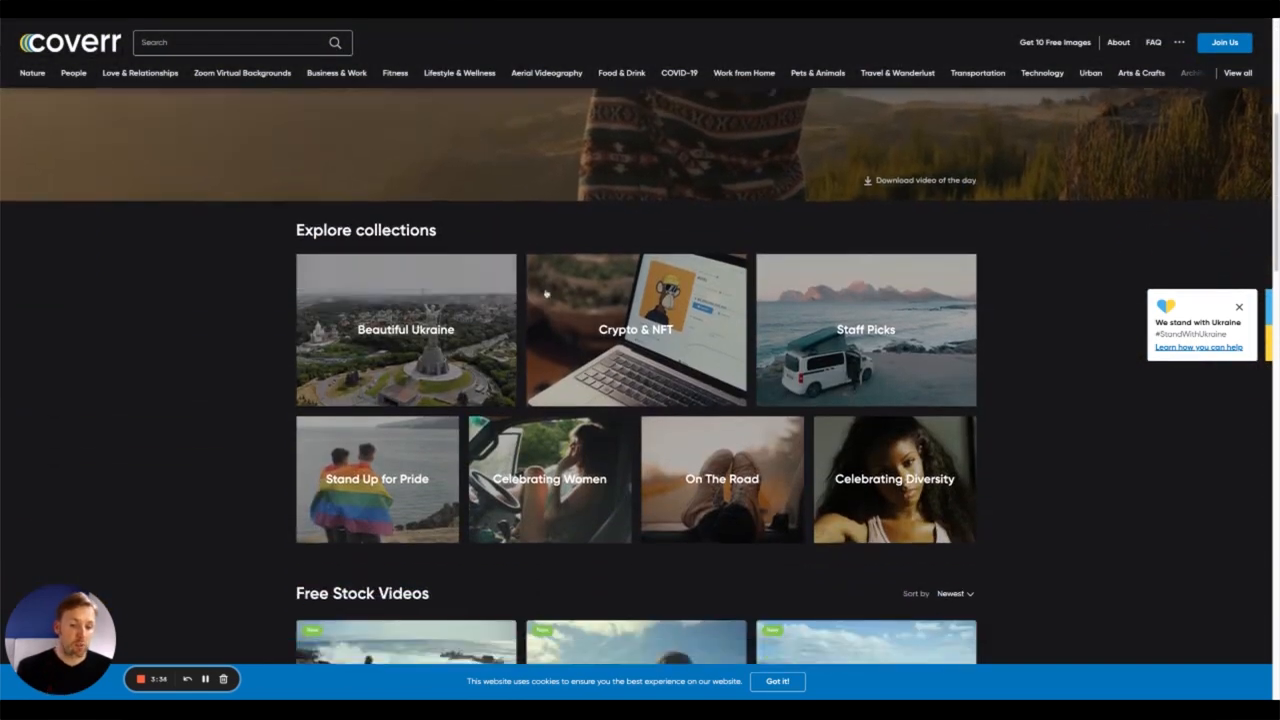
{"action": "scroll", "scroll_direction": "down", "scroll_amount": 3}
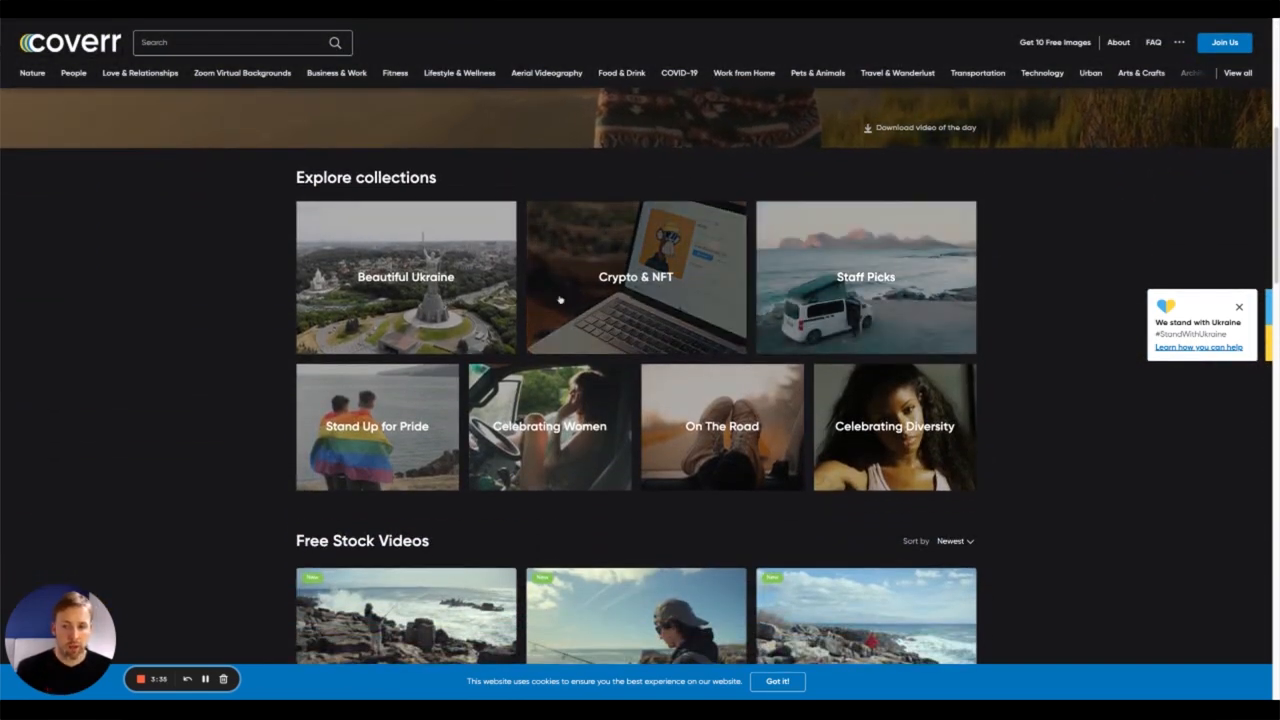
{"action": "scroll", "scroll_direction": "down", "scroll_amount": 3}
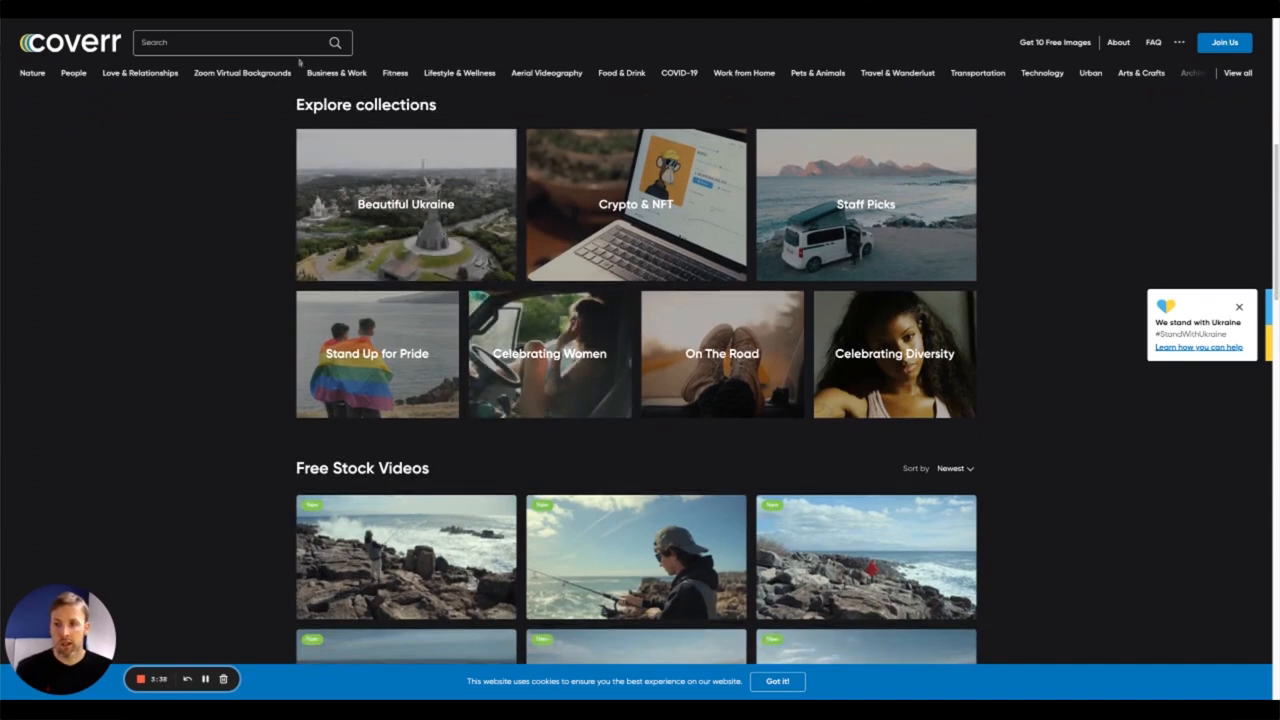
Search Coverr for 'books' and browse the free stock video results.
{"action": "type", "text": "books"}
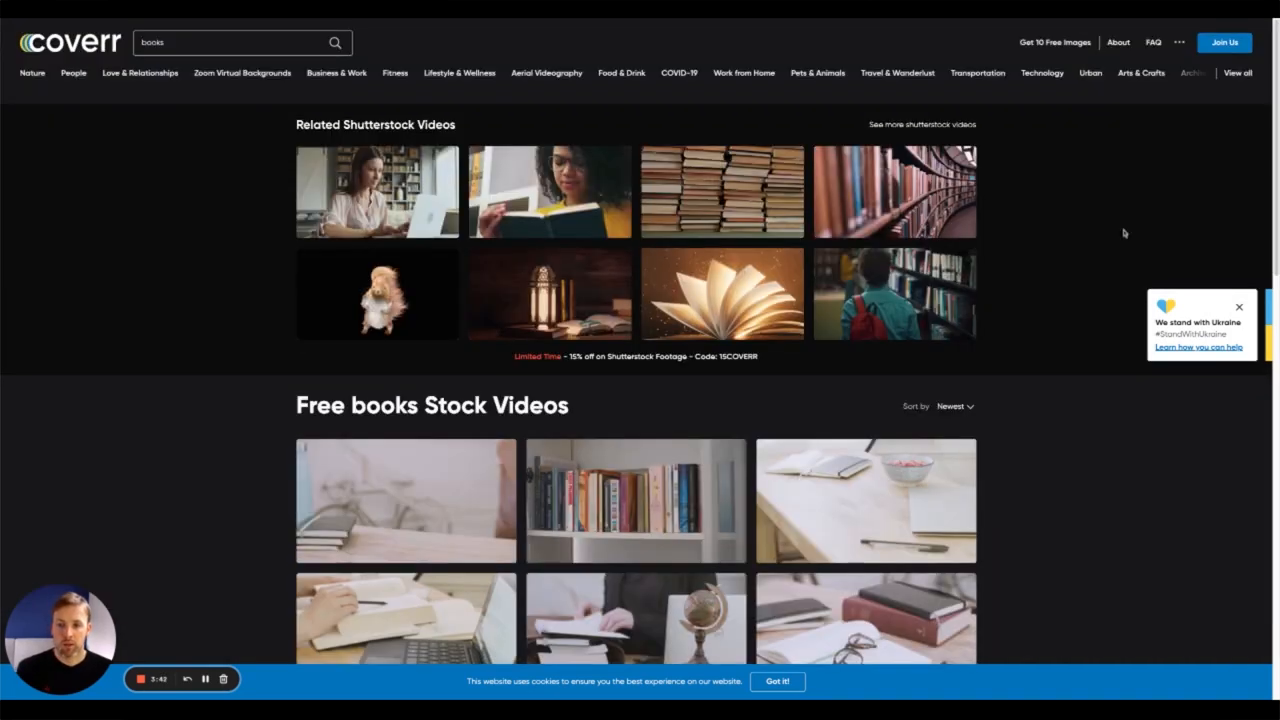
{"action": "scroll", "scroll_direction": "down", "scroll_amount": 3}
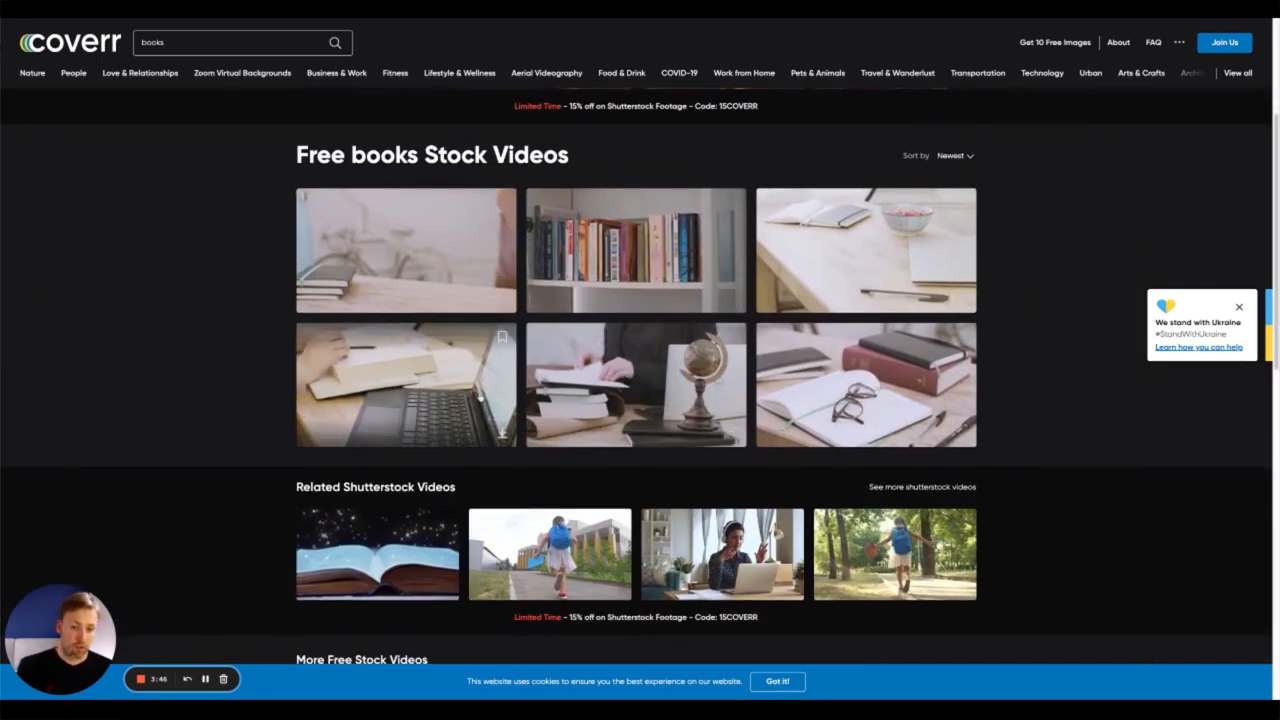
{"action": "scroll", "scroll_direction": "down", "scroll_amount": 3}
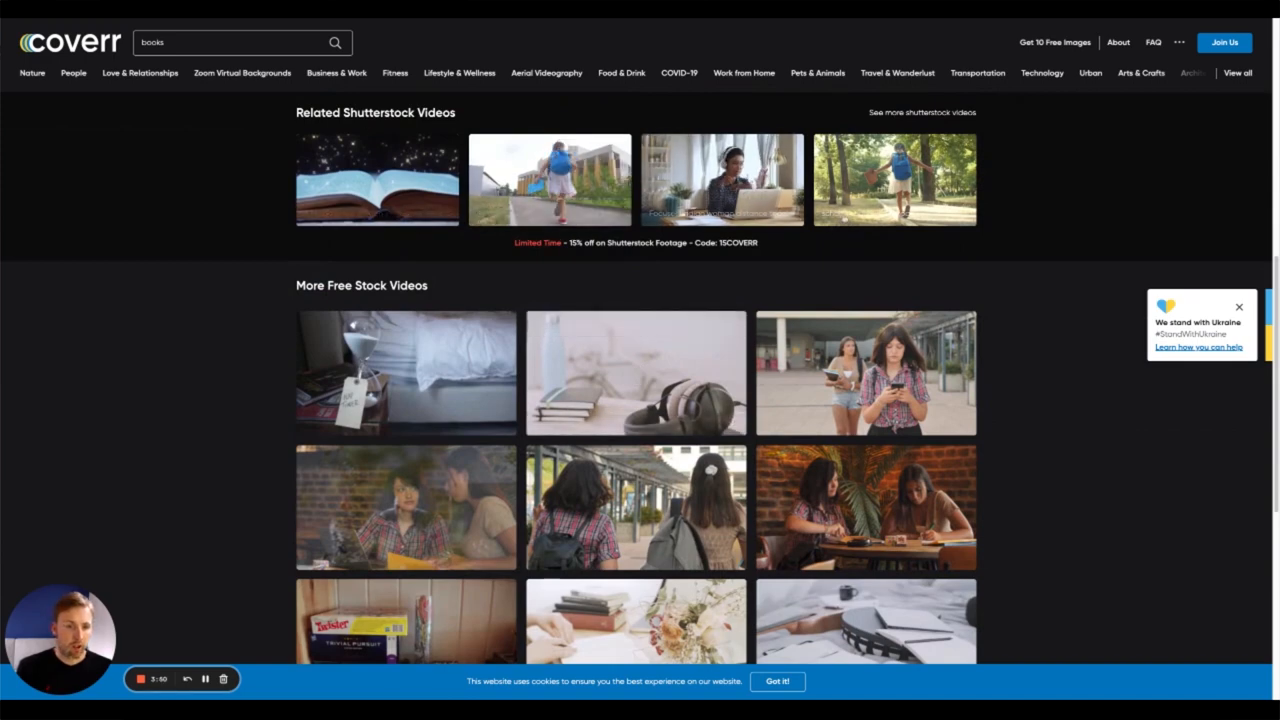
{"action": "scroll", "scroll_direction": "down", "scroll_amount": 3}
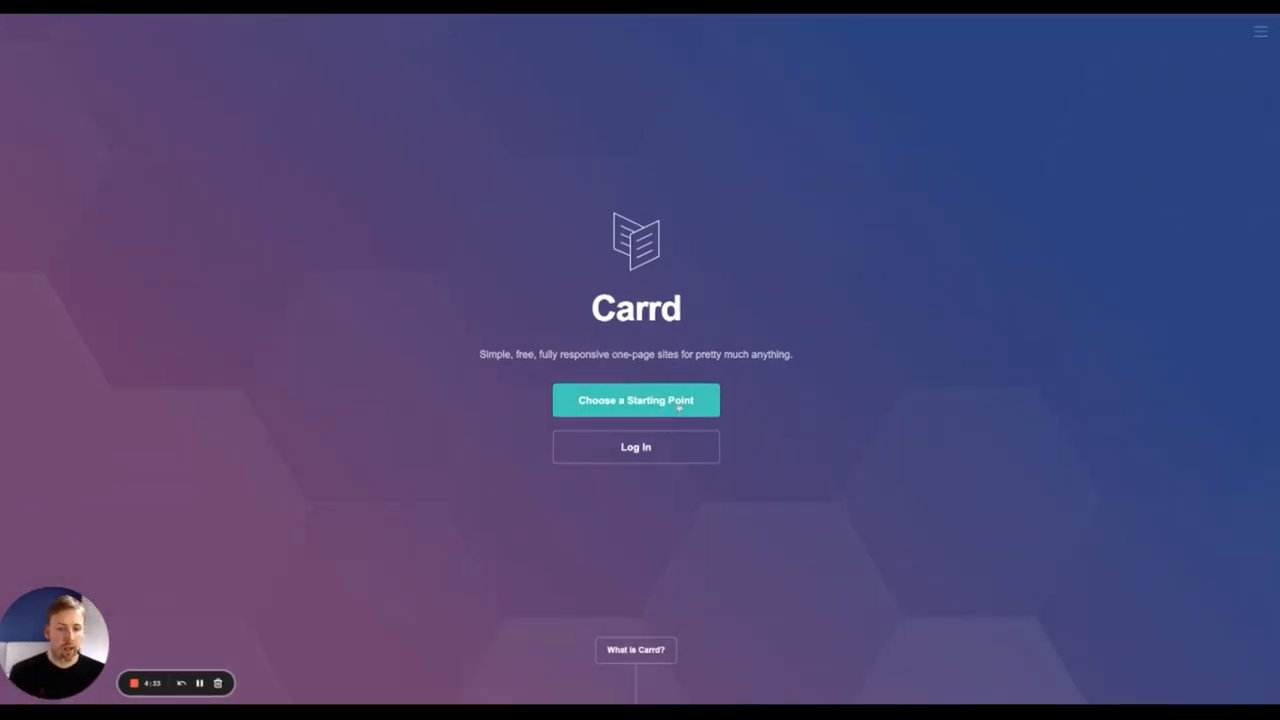
Choose the Henry Case profile template as the site's starting point.
{"action": "left_click", "coordinate": [636, 400]}
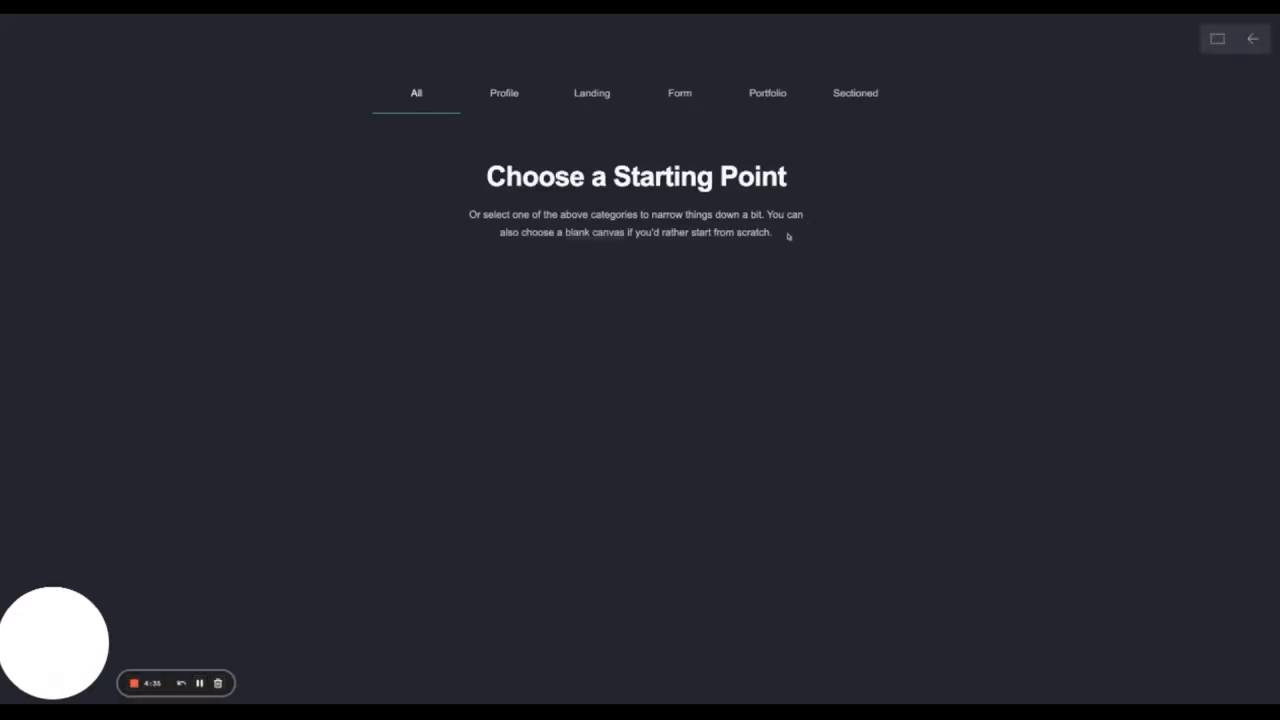
{"action": "scroll", "scroll_direction": "down", "scroll_amount": 3}
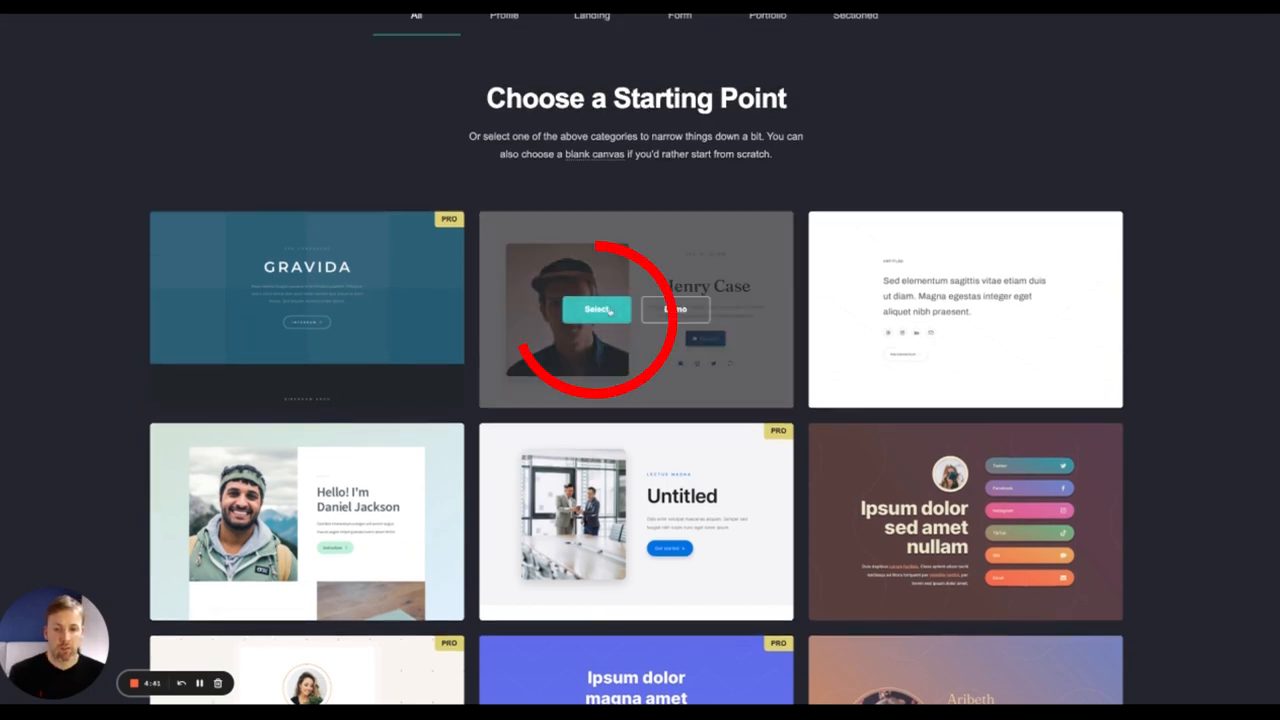
{"action": "left_click", "coordinate": [596, 308]}
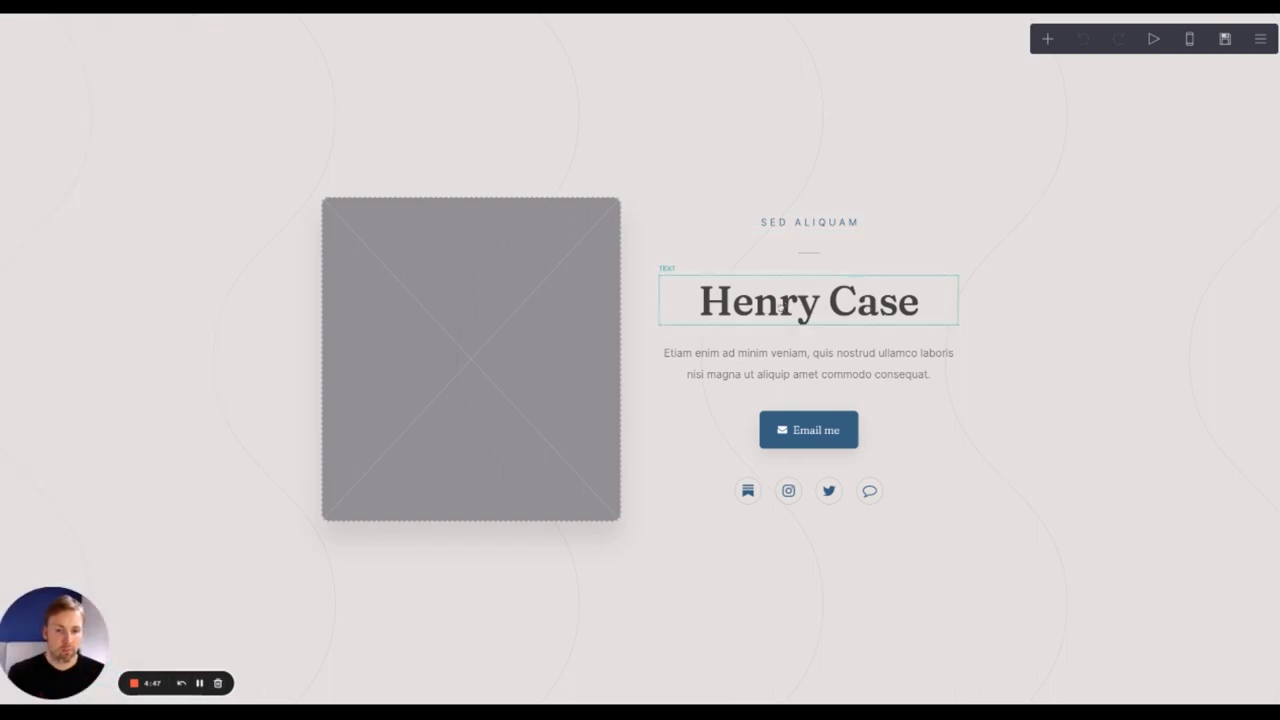
{"action": "left_click", "coordinate": [808, 300]}
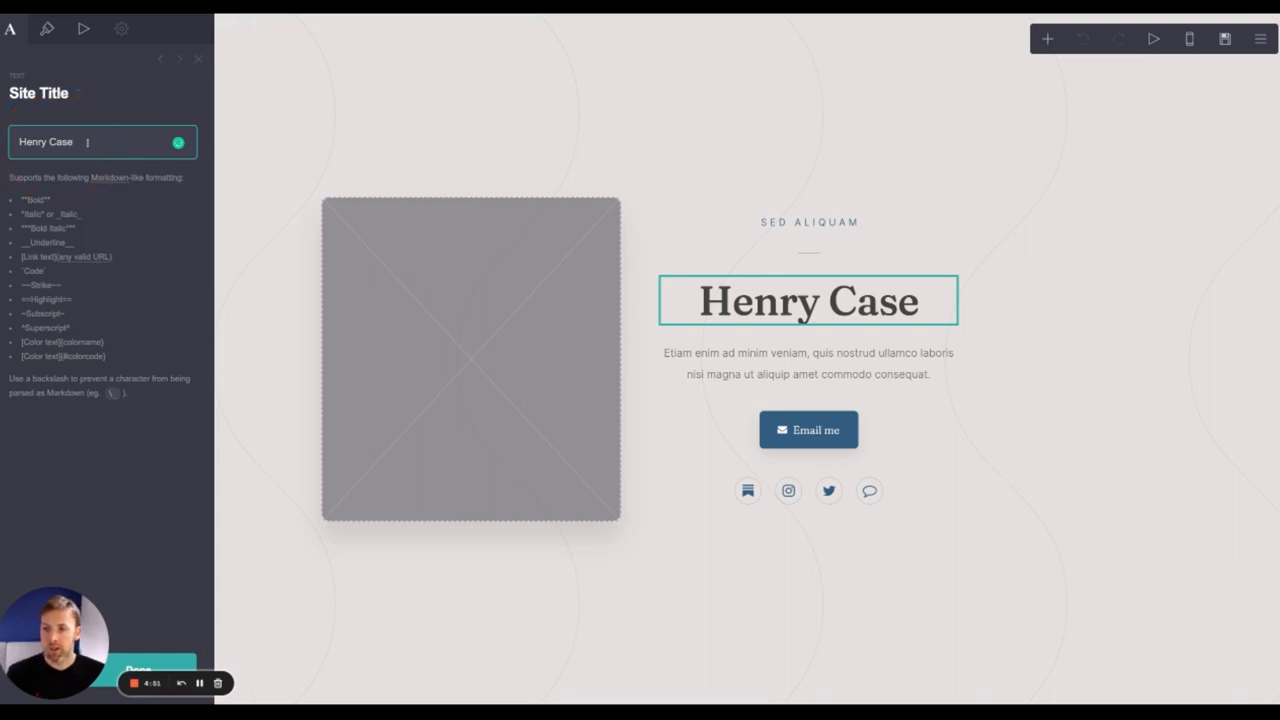
{"action": "type", "text": "Patrick Walsh"}
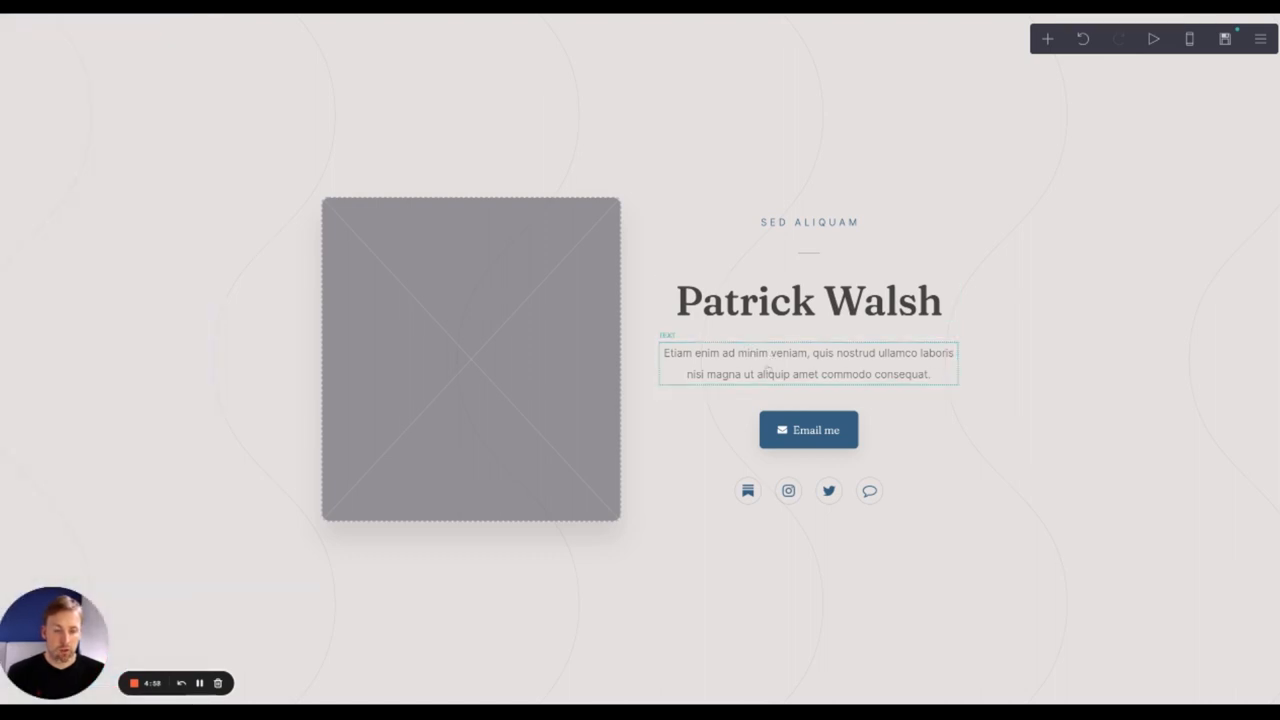
Replace the intro paragraph with 'This is my website' and select the small tagline heading.
{"action": "left_click", "coordinate": [808, 364]}
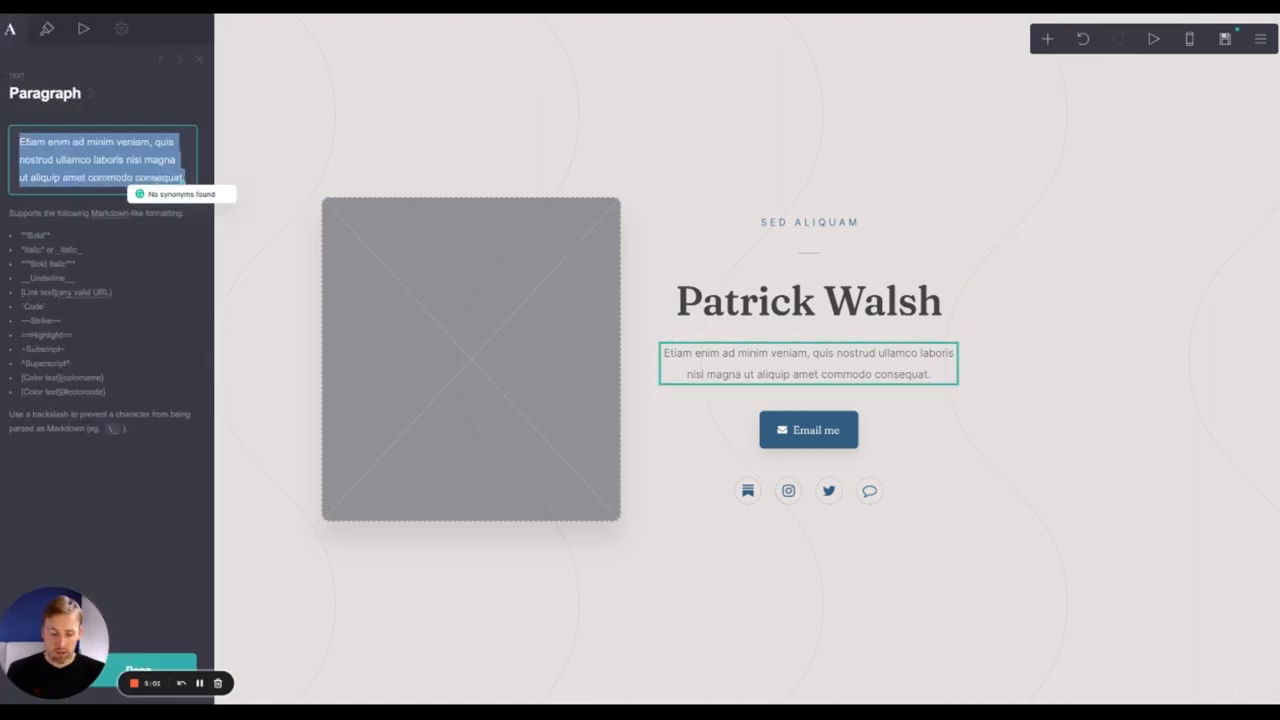
{"action": "type", "text": "THis"}
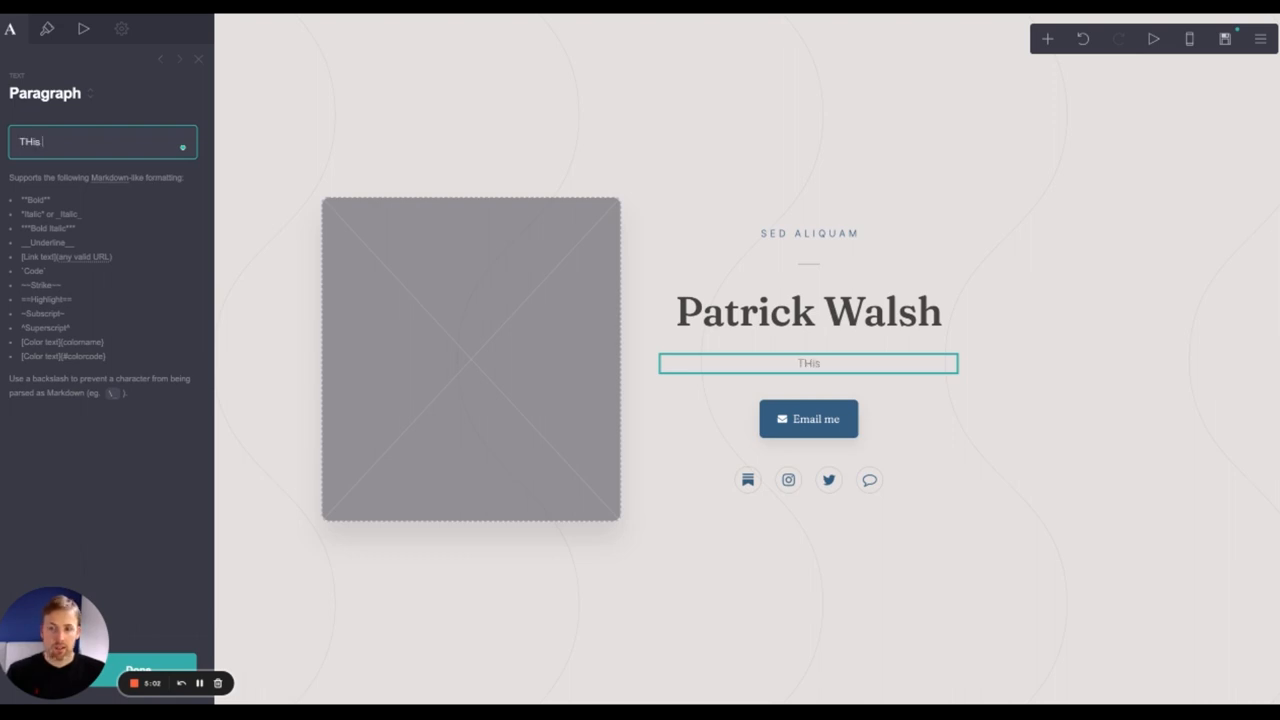
{"action": "key", "text": "Backspace"}
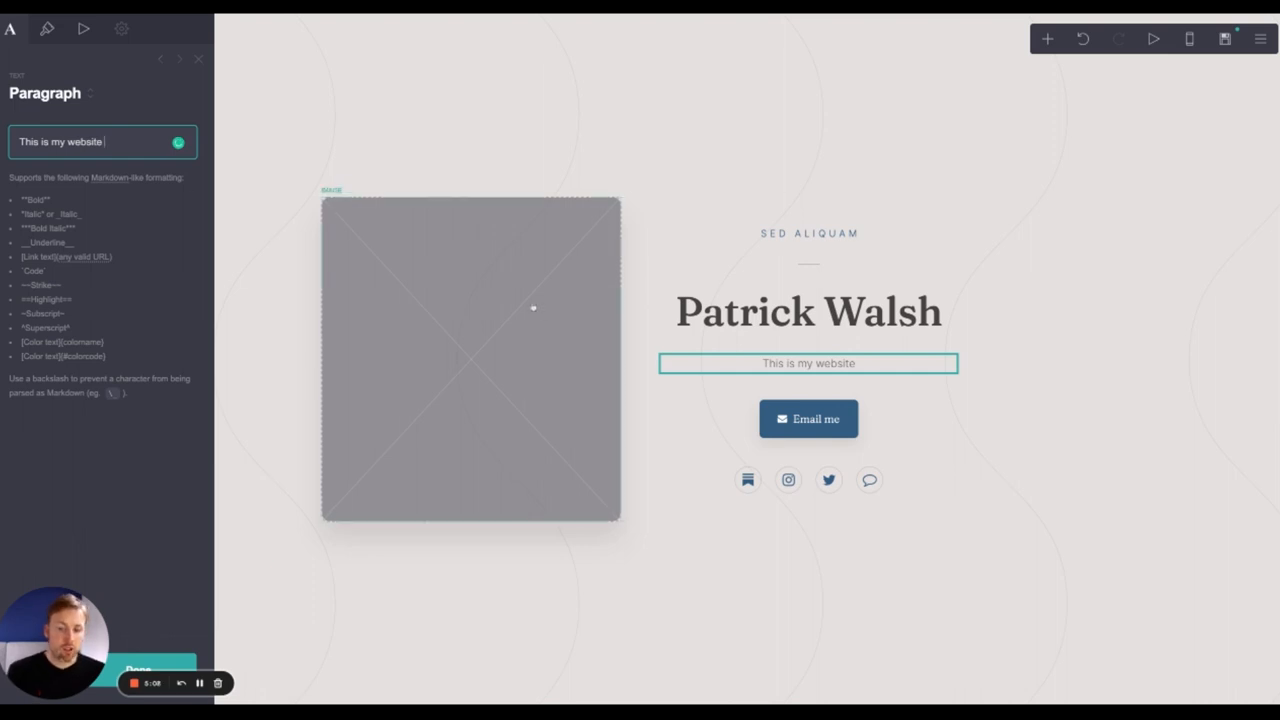
{"action": "left_click", "coordinate": [808, 232]}
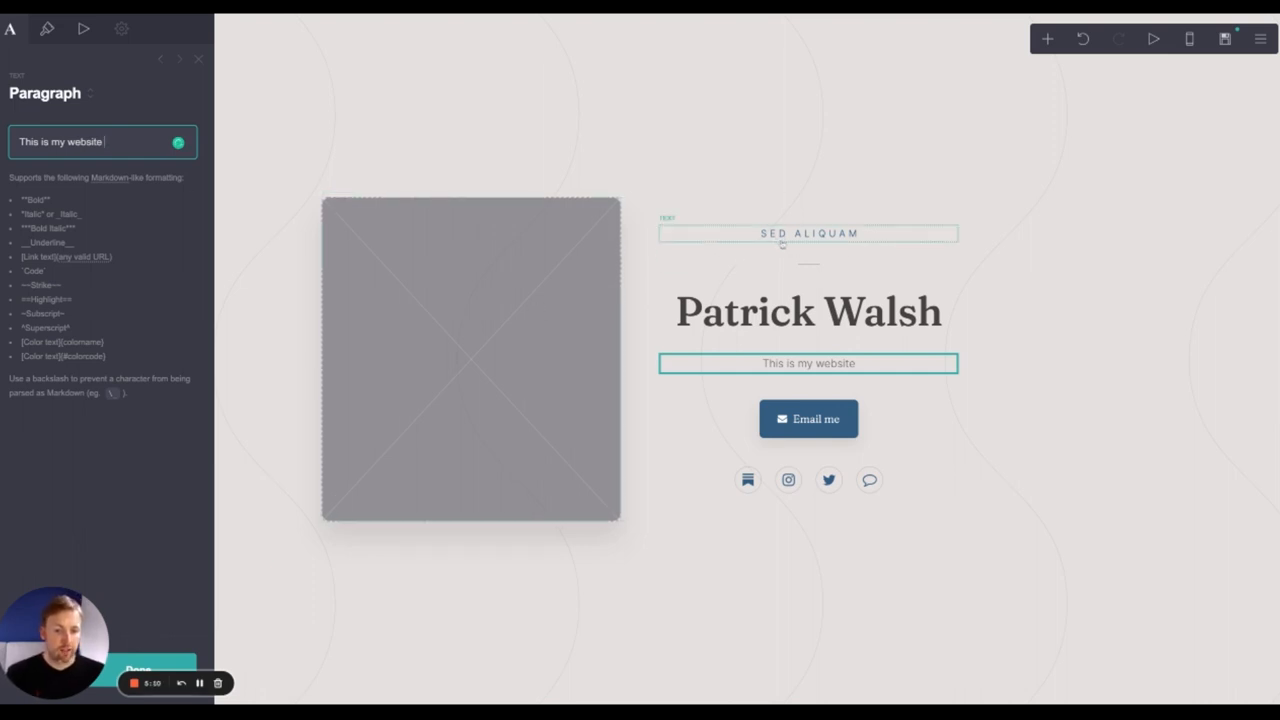
Leave the Carrd editor for the untools thinking-tools homepage.
{"action": "left_click", "coordinate": [788, 480]}
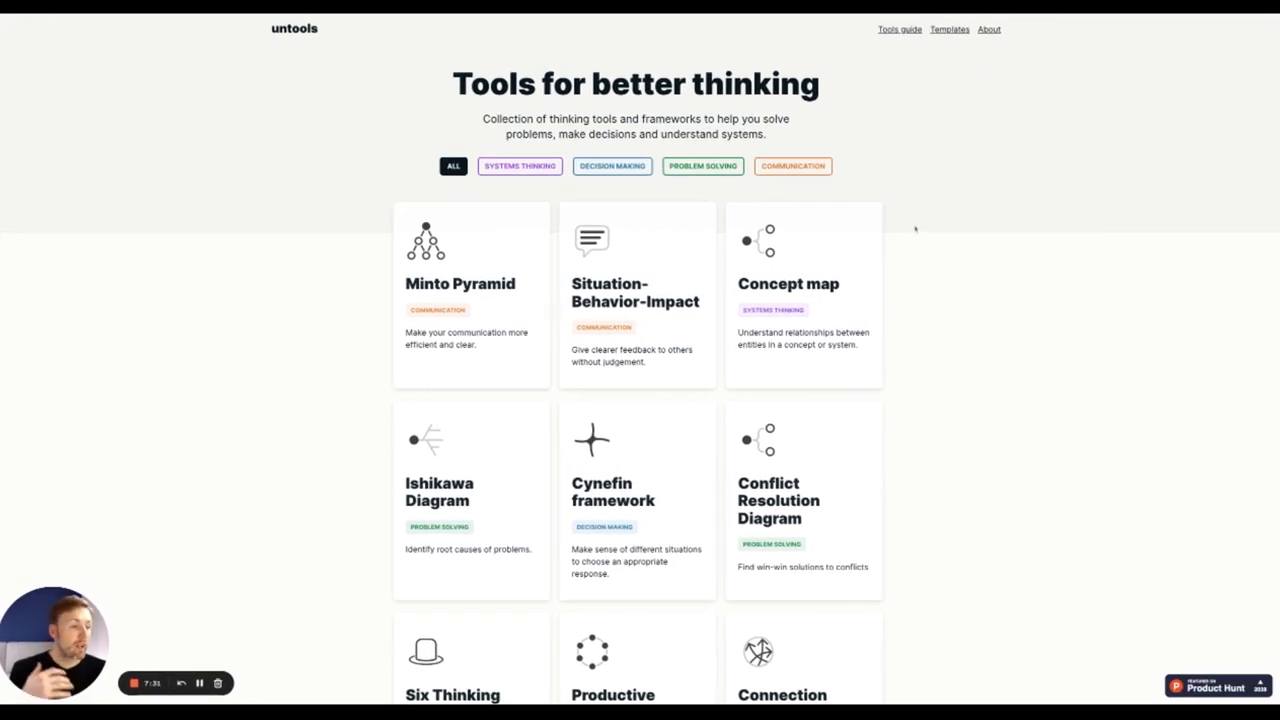
{"action": "scroll", "scroll_direction": "down", "scroll_amount": 3}
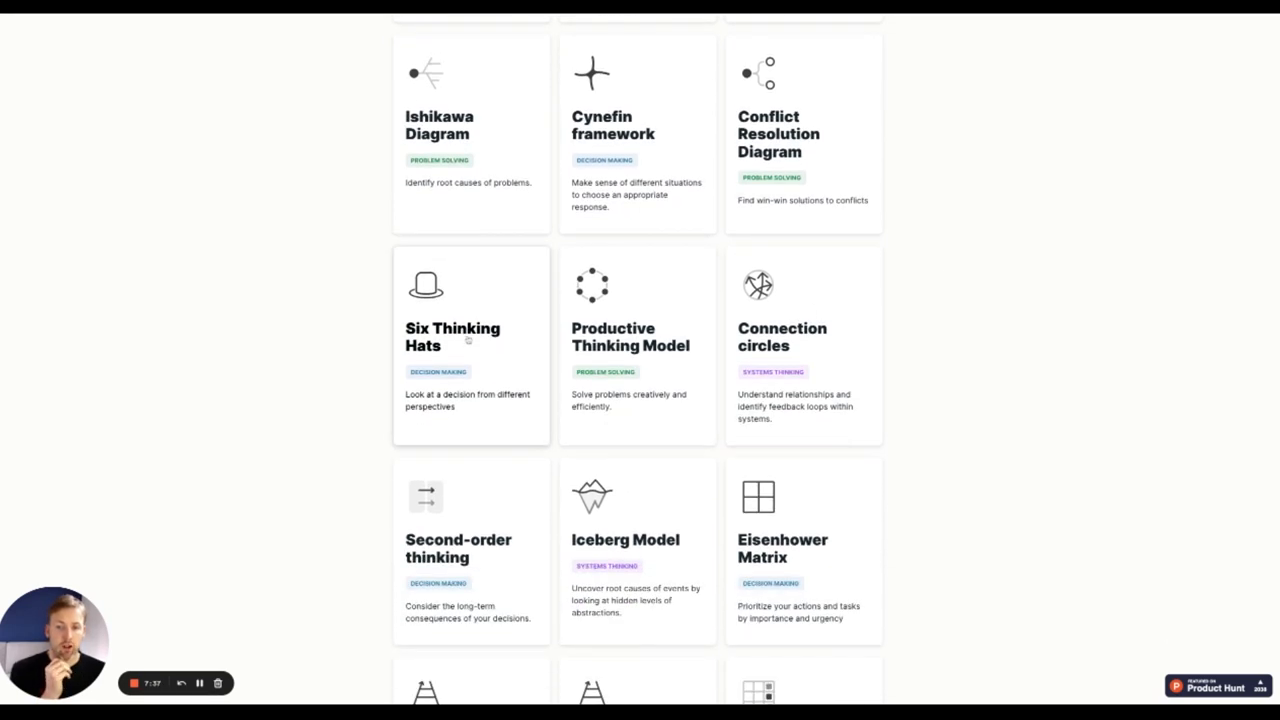
{"action": "left_click", "coordinate": [452, 336]}
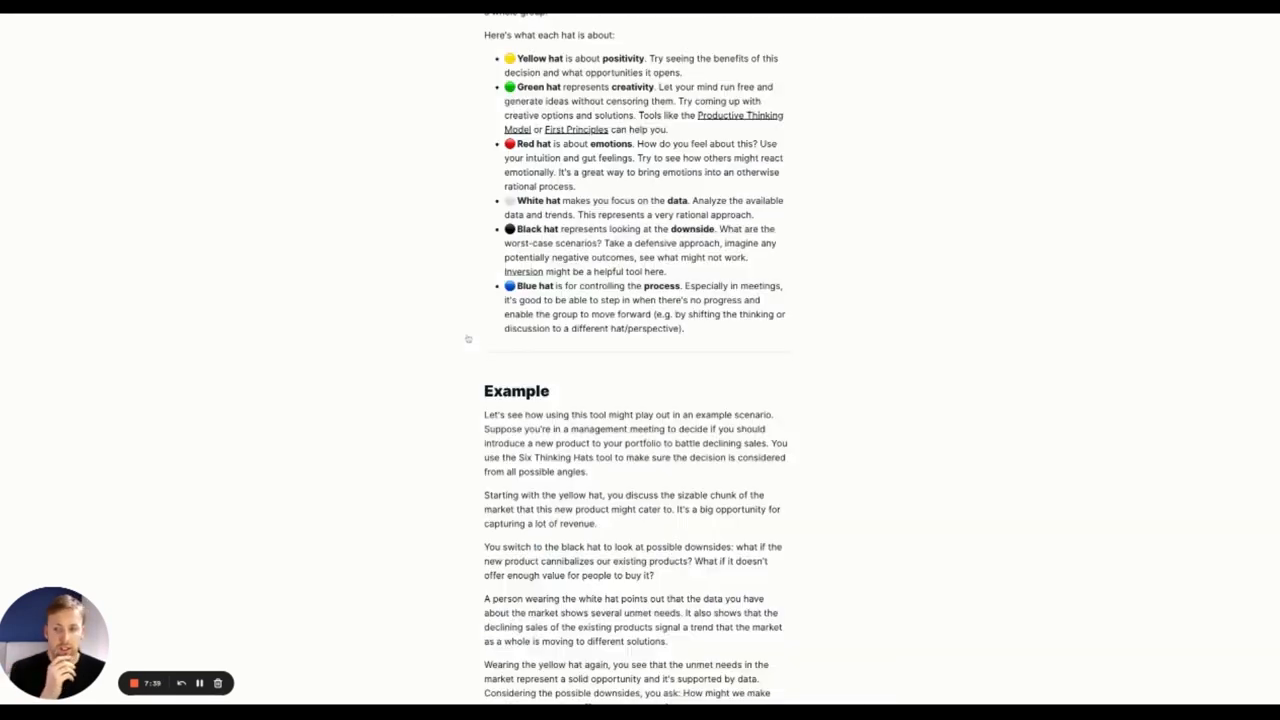
{"action": "scroll", "scroll_direction": "up", "scroll_amount": 3}
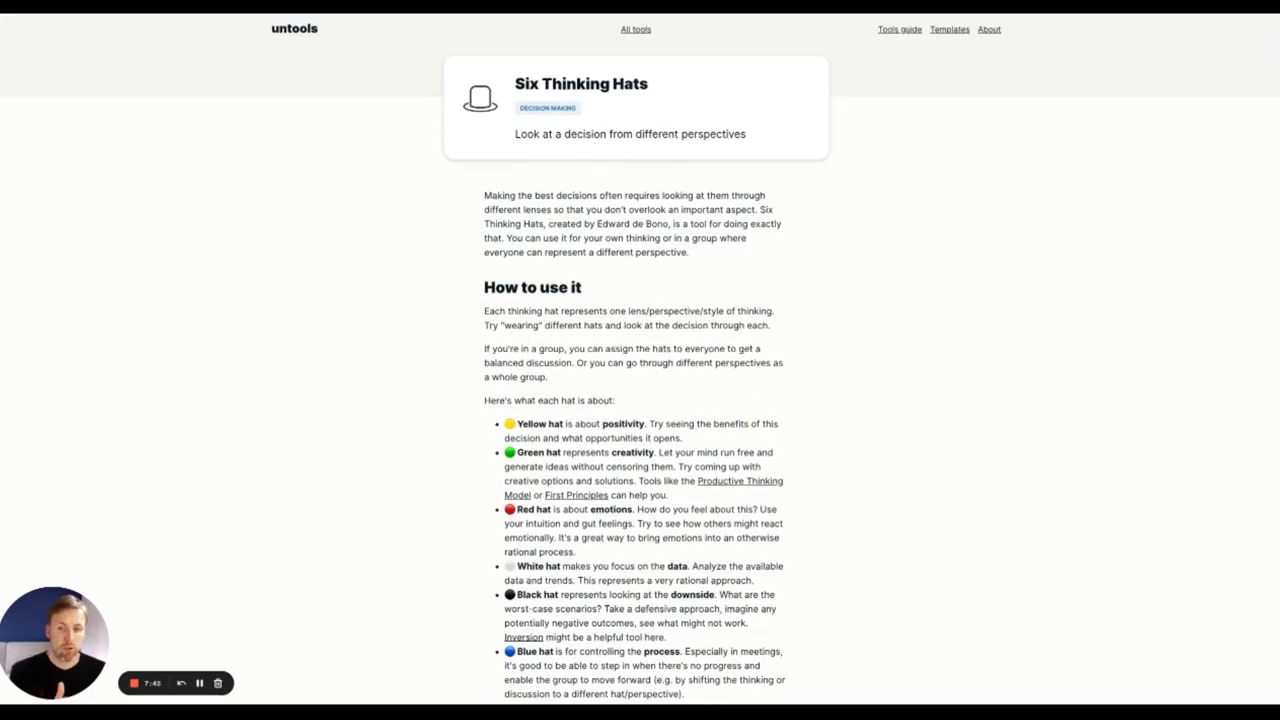
{"action": "scroll", "scroll_direction": "down", "scroll_amount": 3}
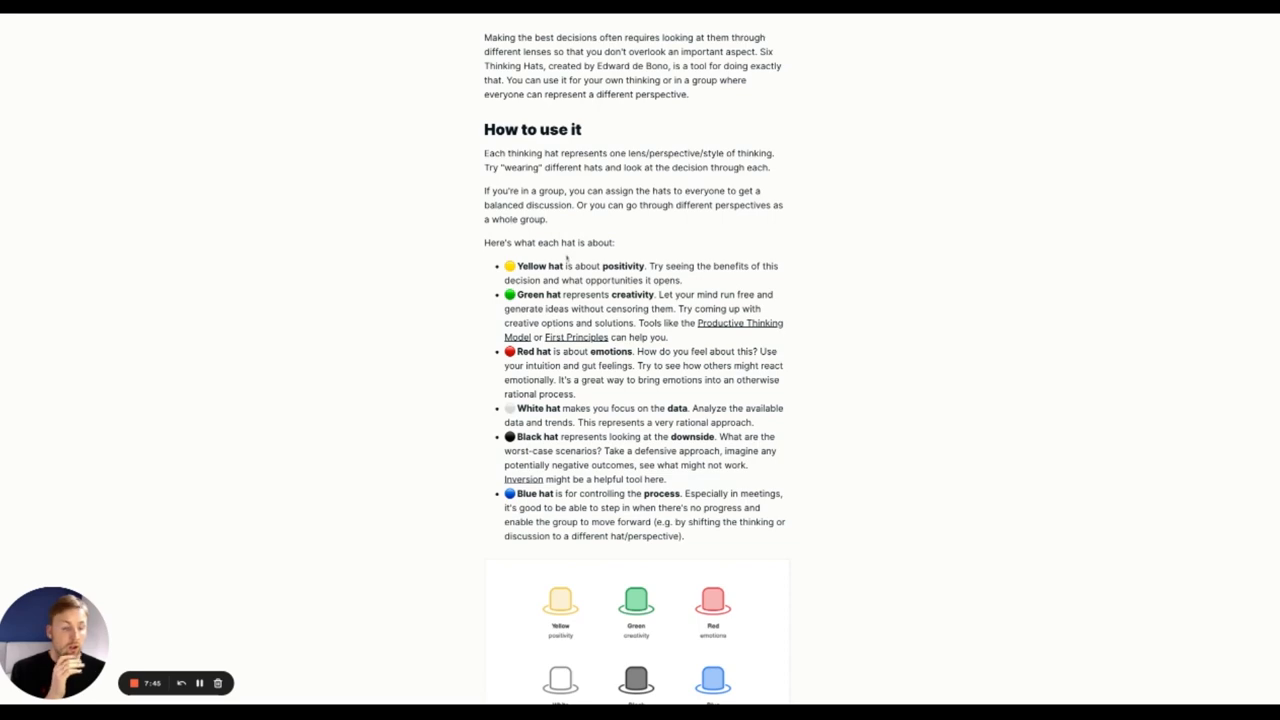
{"action": "scroll", "scroll_direction": "down", "scroll_amount": 3}
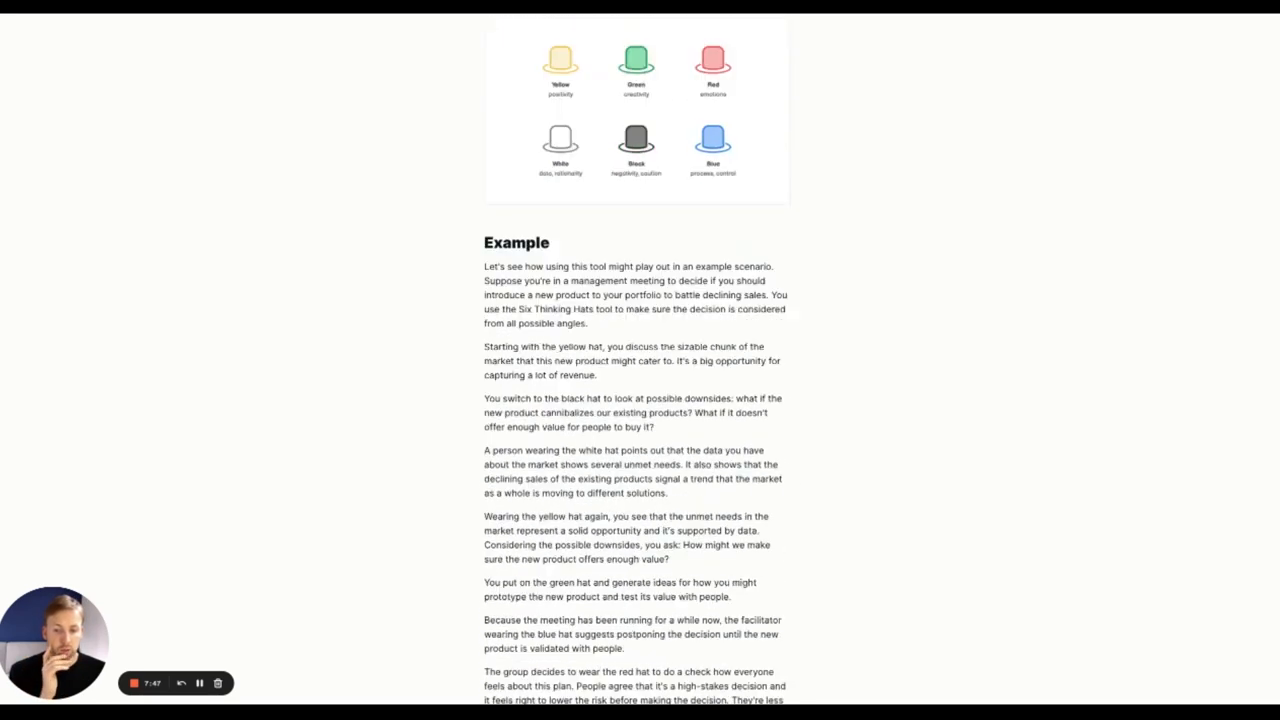
{"action": "scroll", "scroll_direction": "down", "scroll_amount": 3}
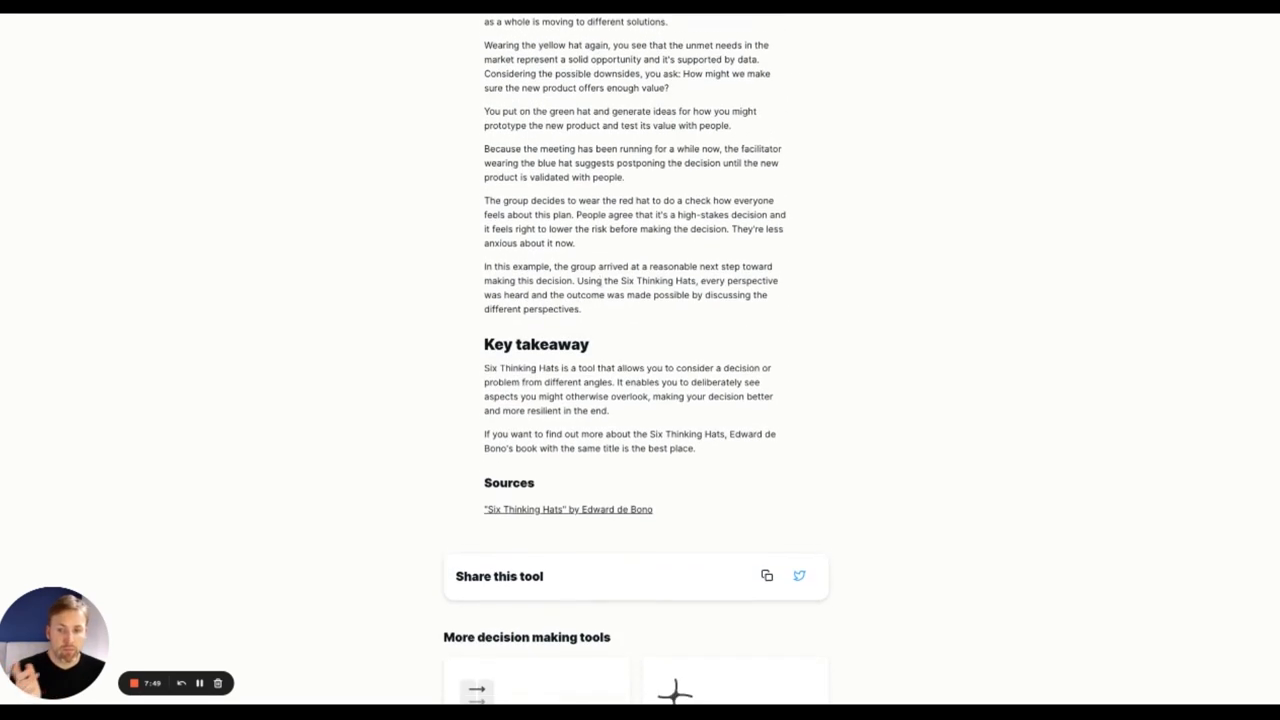
{"action": "scroll", "scroll_direction": "down", "scroll_amount": 3}
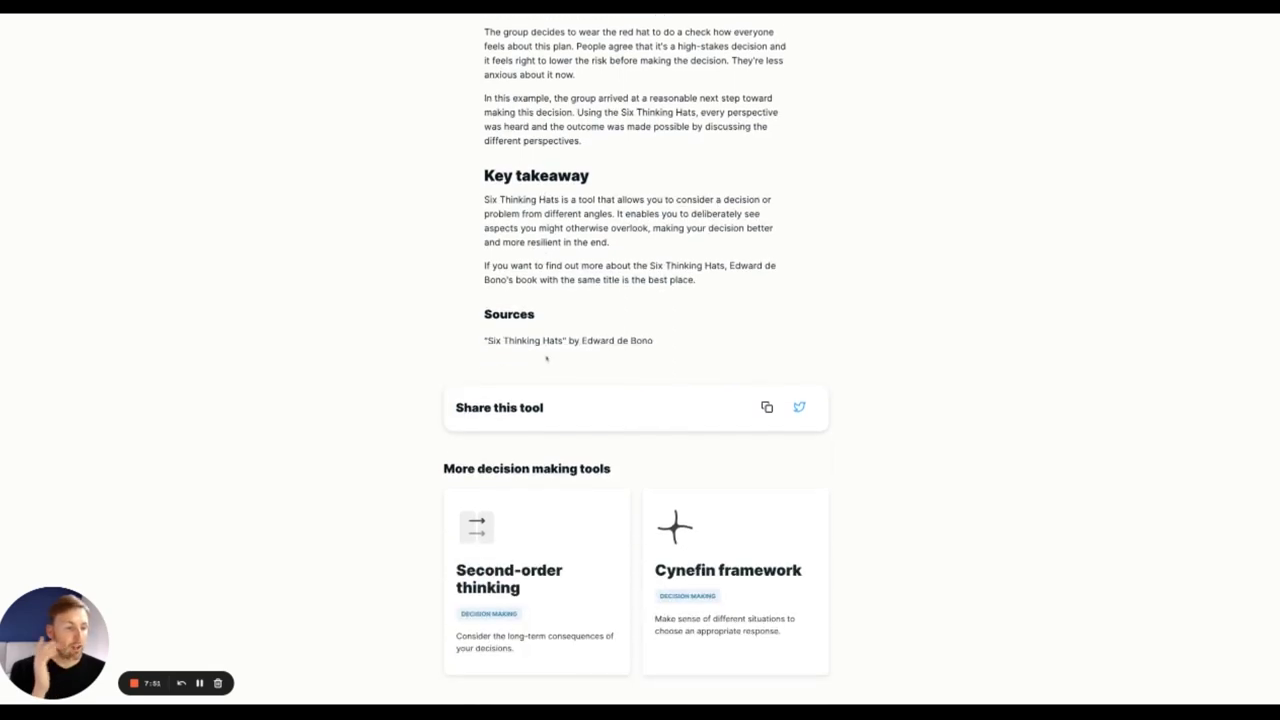
{"action": "scroll", "scroll_direction": "down", "scroll_amount": 3}
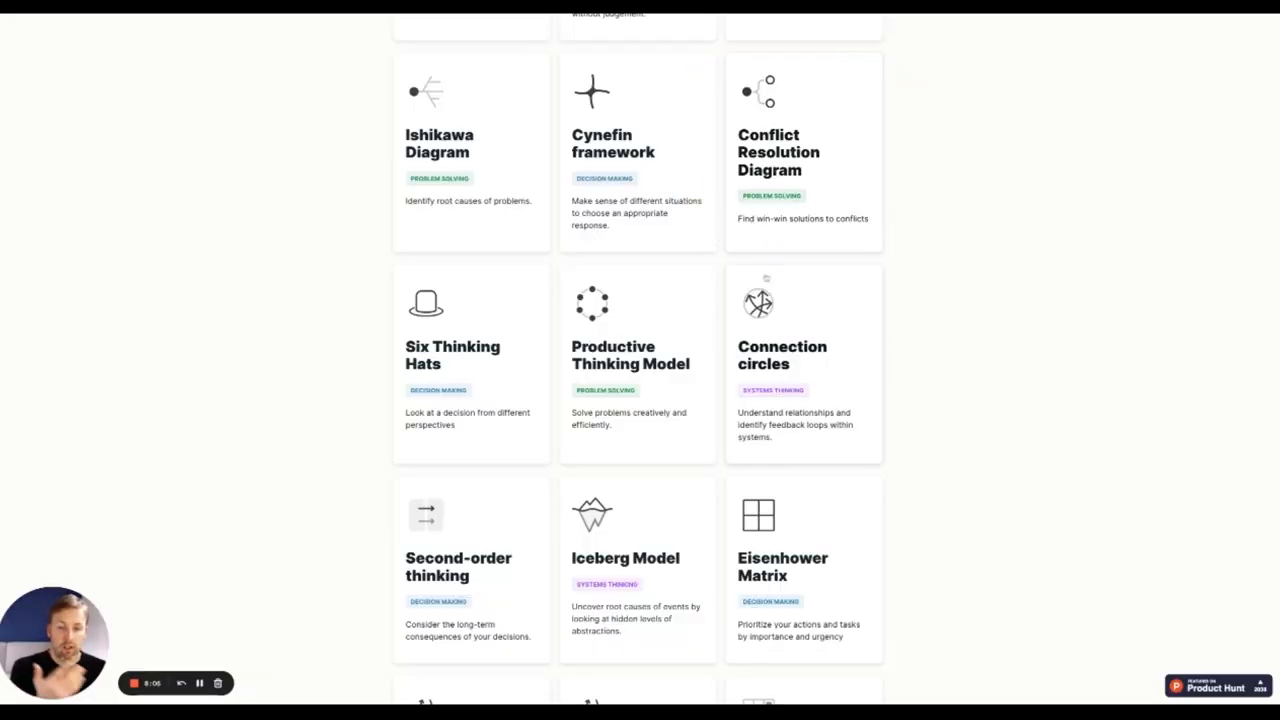
Read through the Eisenhower Matrix framework article on untools.
{"action": "scroll", "scroll_direction": "down", "scroll_amount": 3}
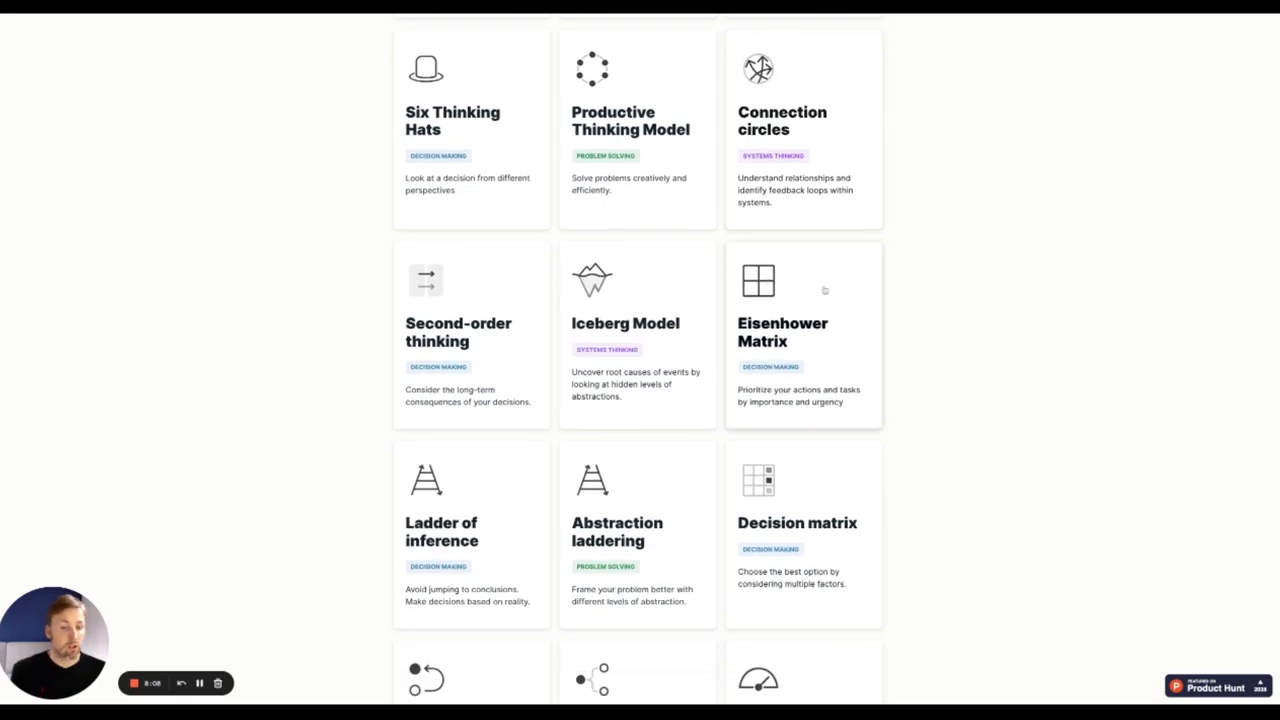
{"action": "left_click", "coordinate": [804, 332]}
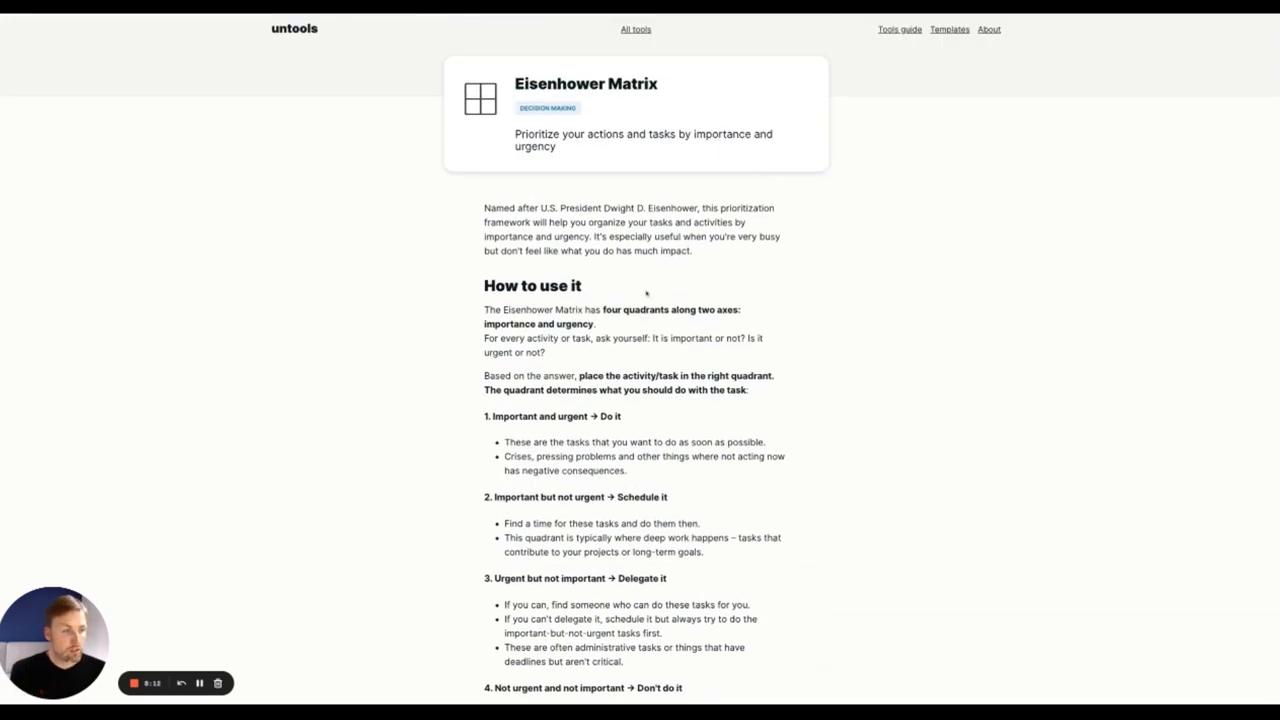
{"action": "scroll", "scroll_direction": "down", "scroll_amount": 3}
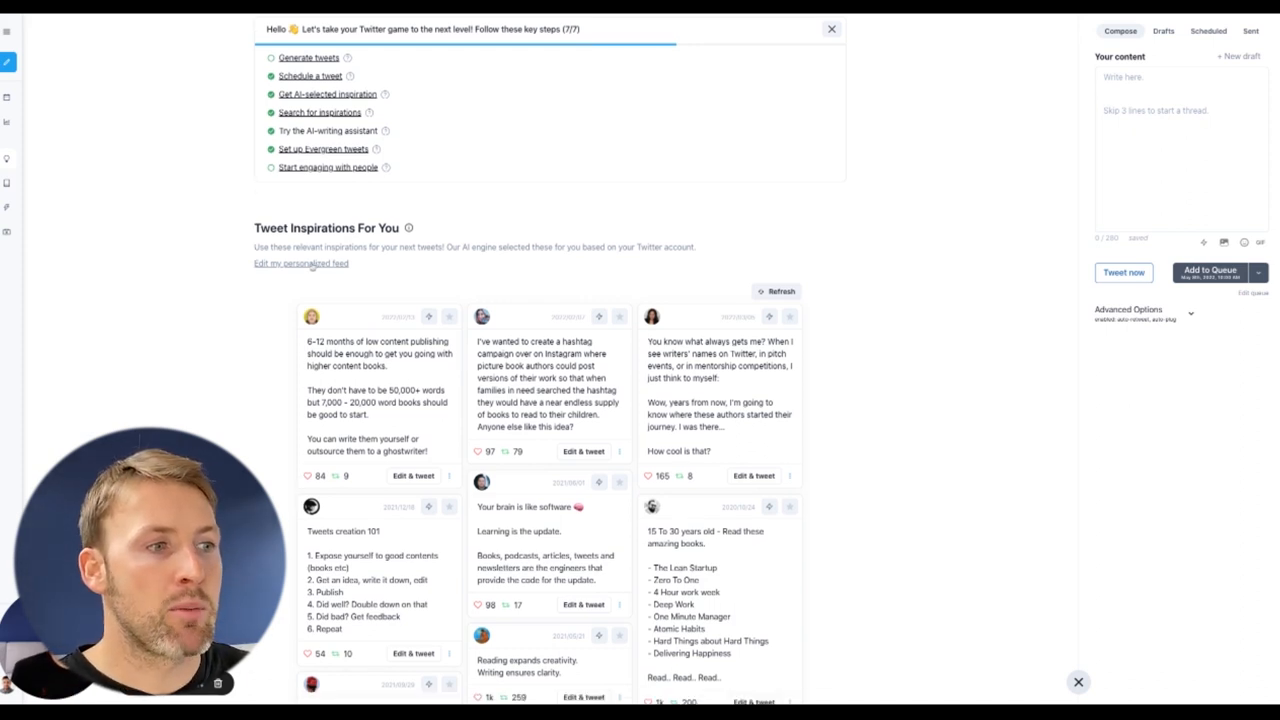
Save the personalized feed keywords writing, authors, books, publishing to refresh inspirations.
{"action": "left_click", "coordinate": [300, 264]}
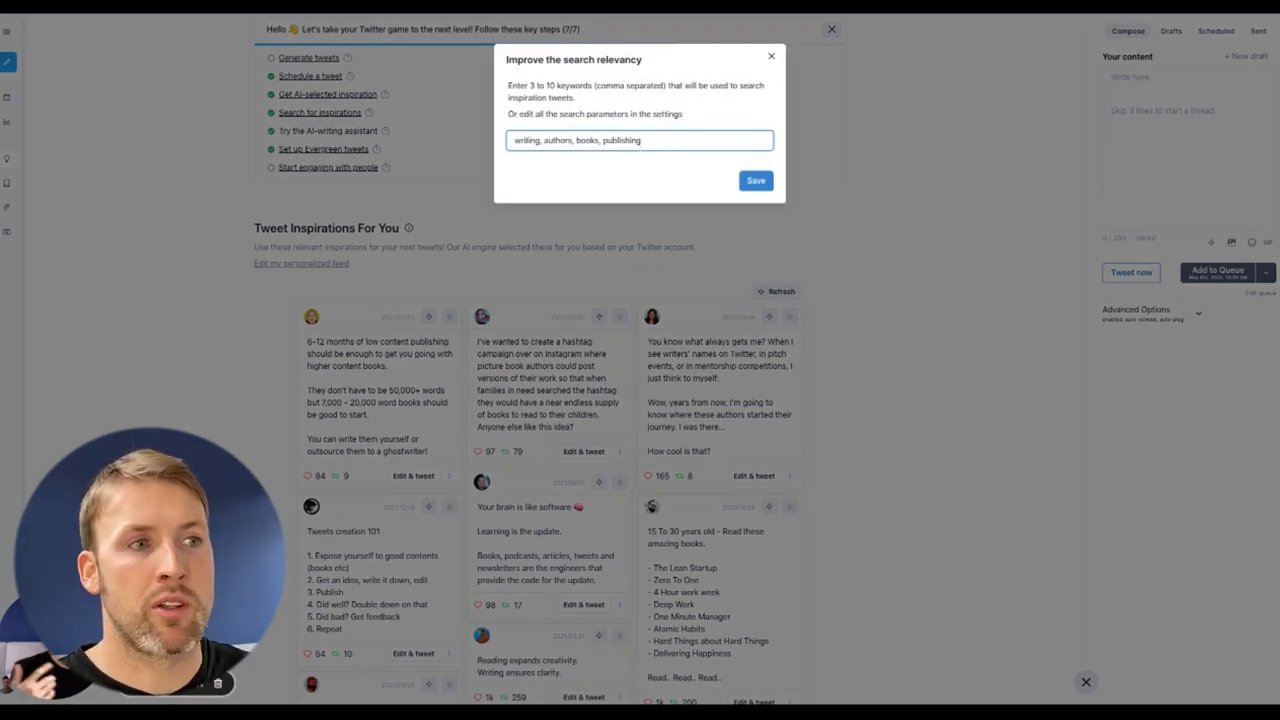
{"action": "left_click", "coordinate": [756, 180]}
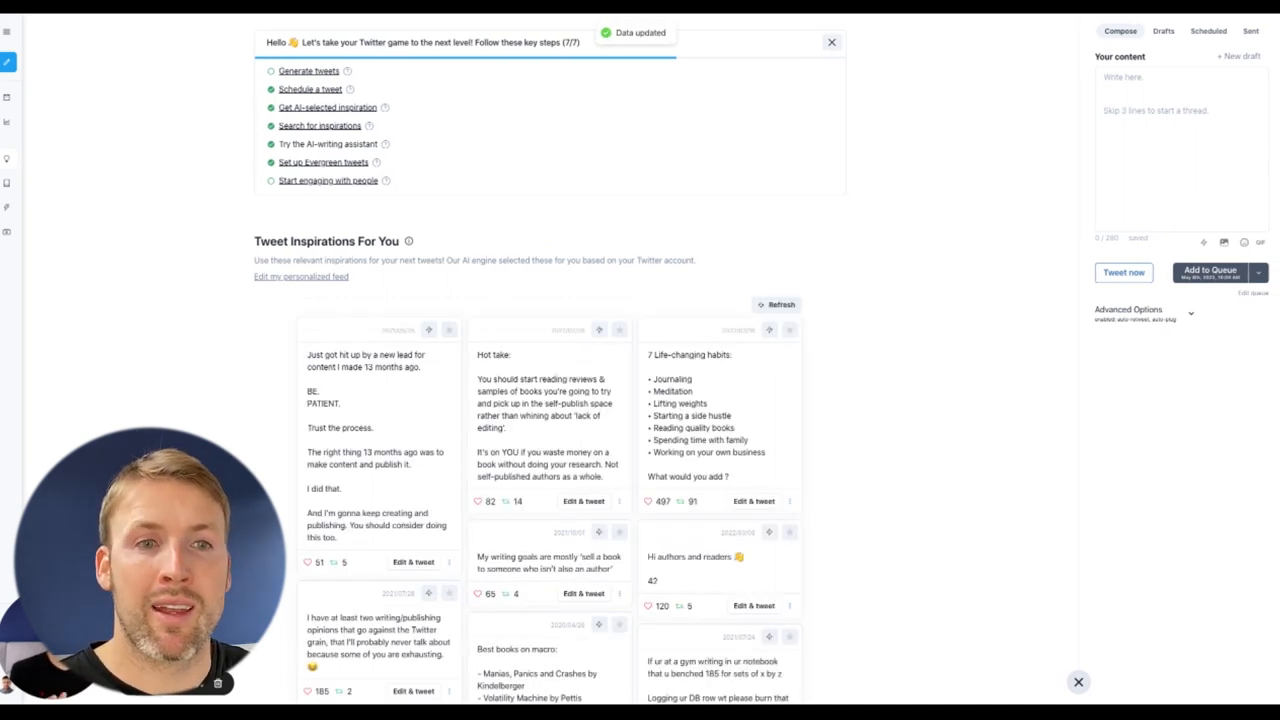
Copy "The ROI of reading books" inspiration post into the compose draft via Edit & tweet.
{"action": "scroll", "scroll_direction": "down", "scroll_amount": 3}
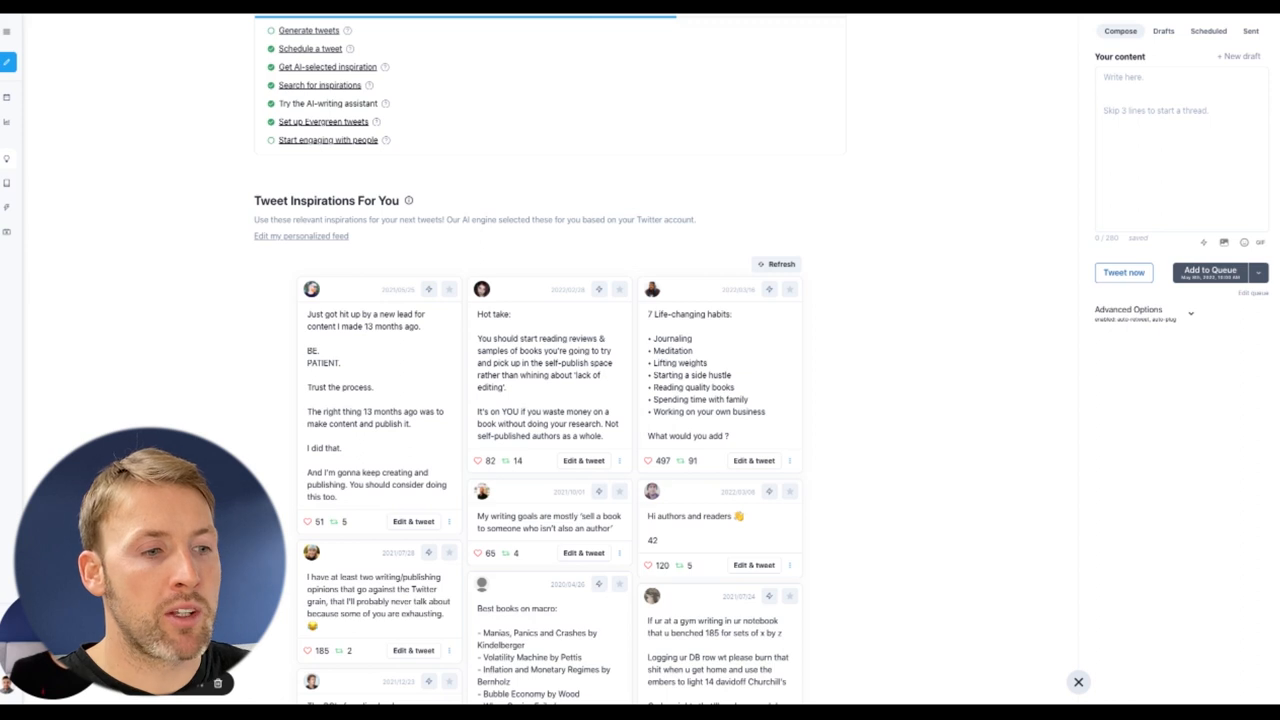
{"action": "scroll", "scroll_direction": "down", "scroll_amount": 3}
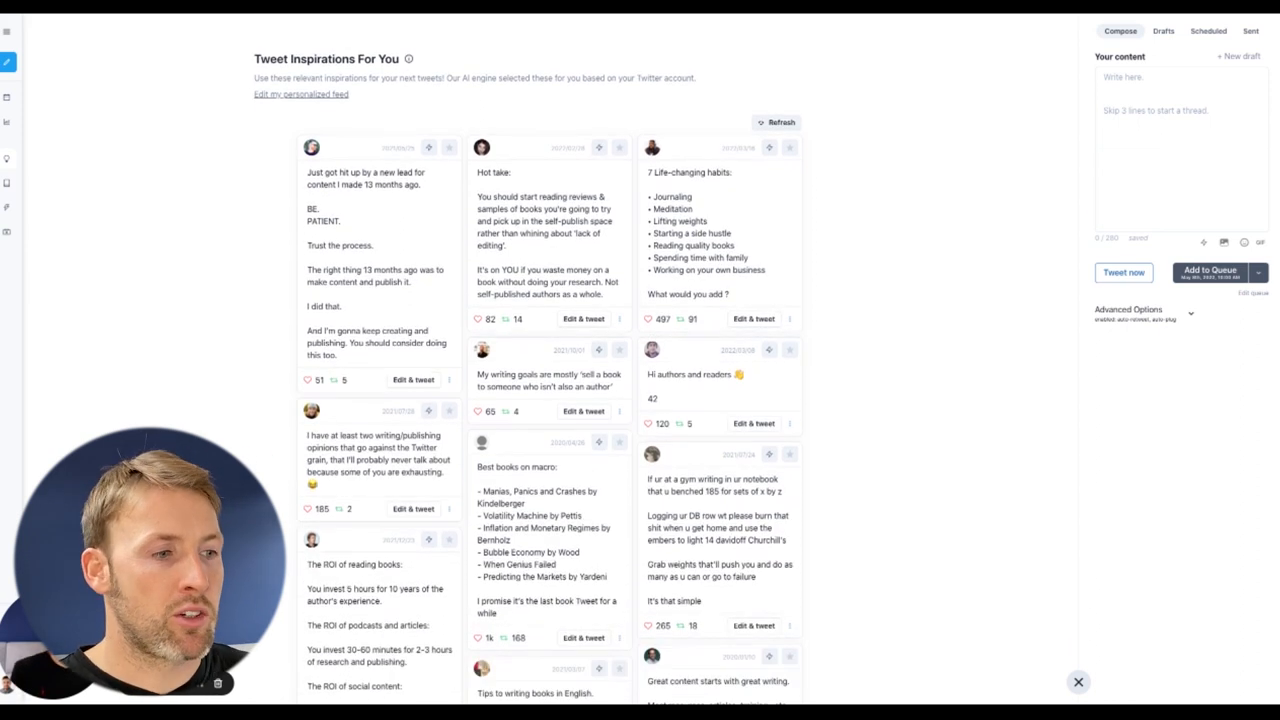
{"action": "scroll", "scroll_direction": "down", "scroll_amount": 3}
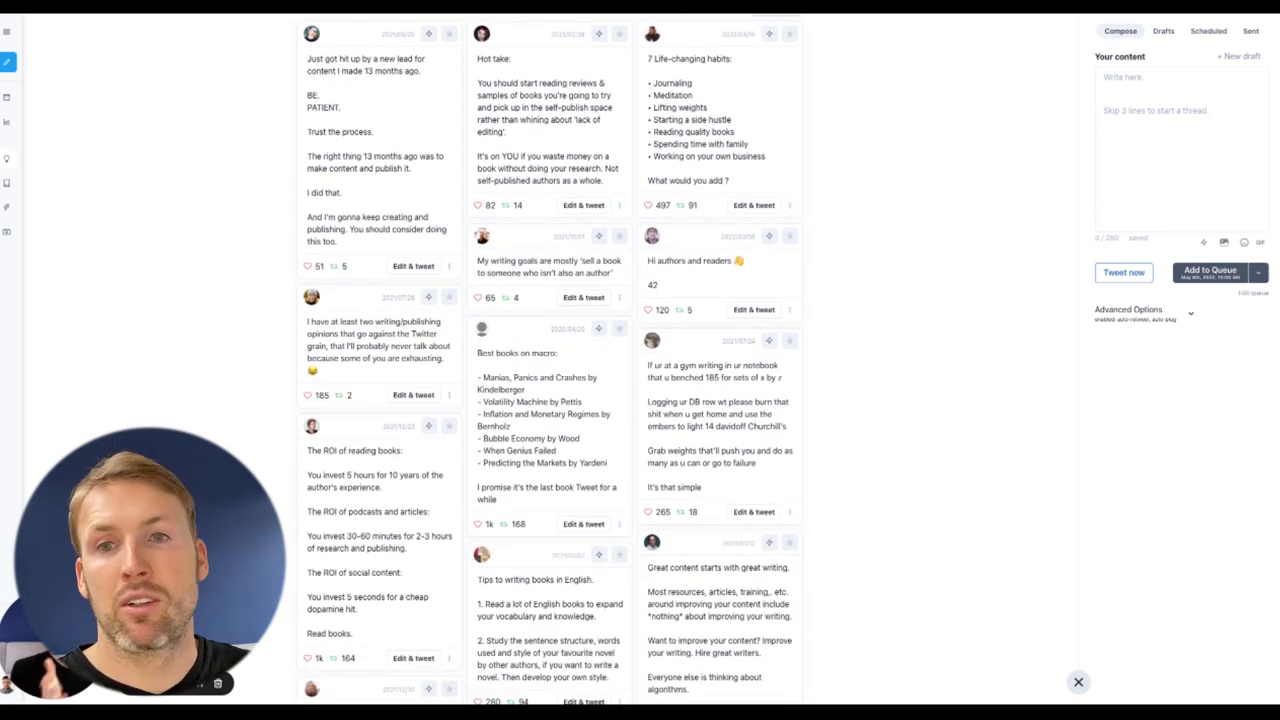
{"action": "scroll", "scroll_direction": "down", "scroll_amount": 3}
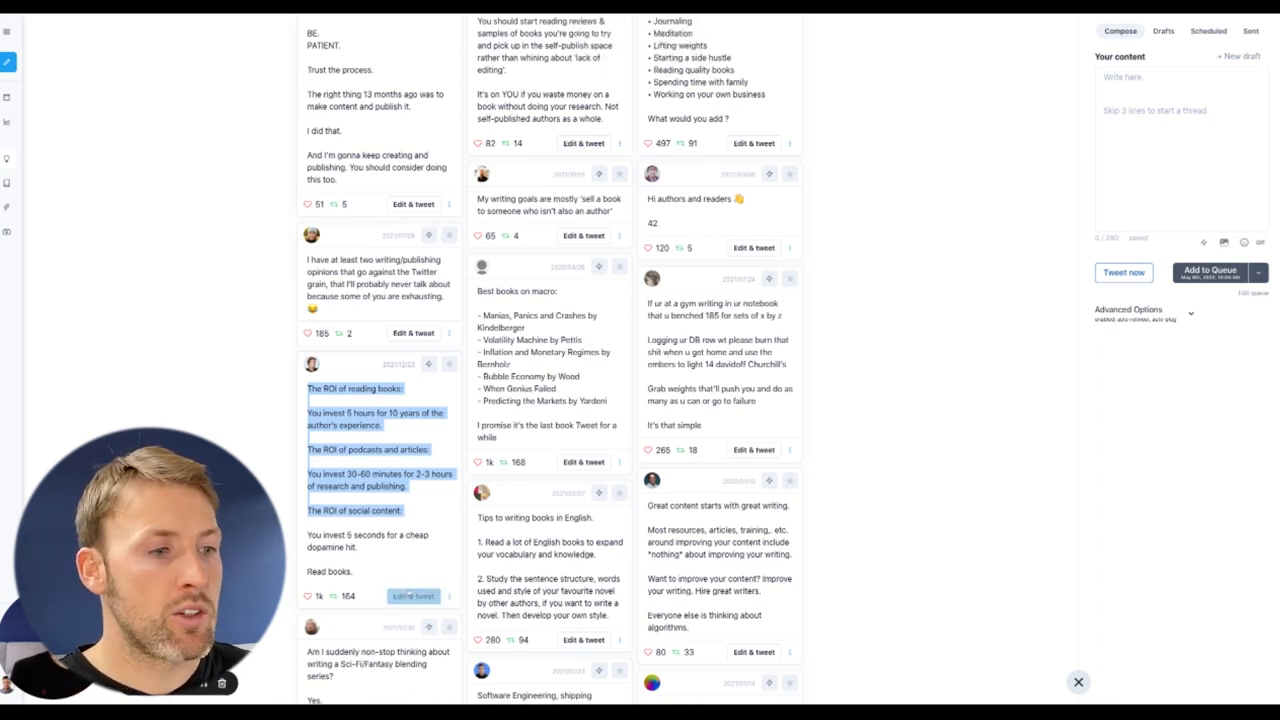
{"action": "left_click", "coordinate": [412, 596]}
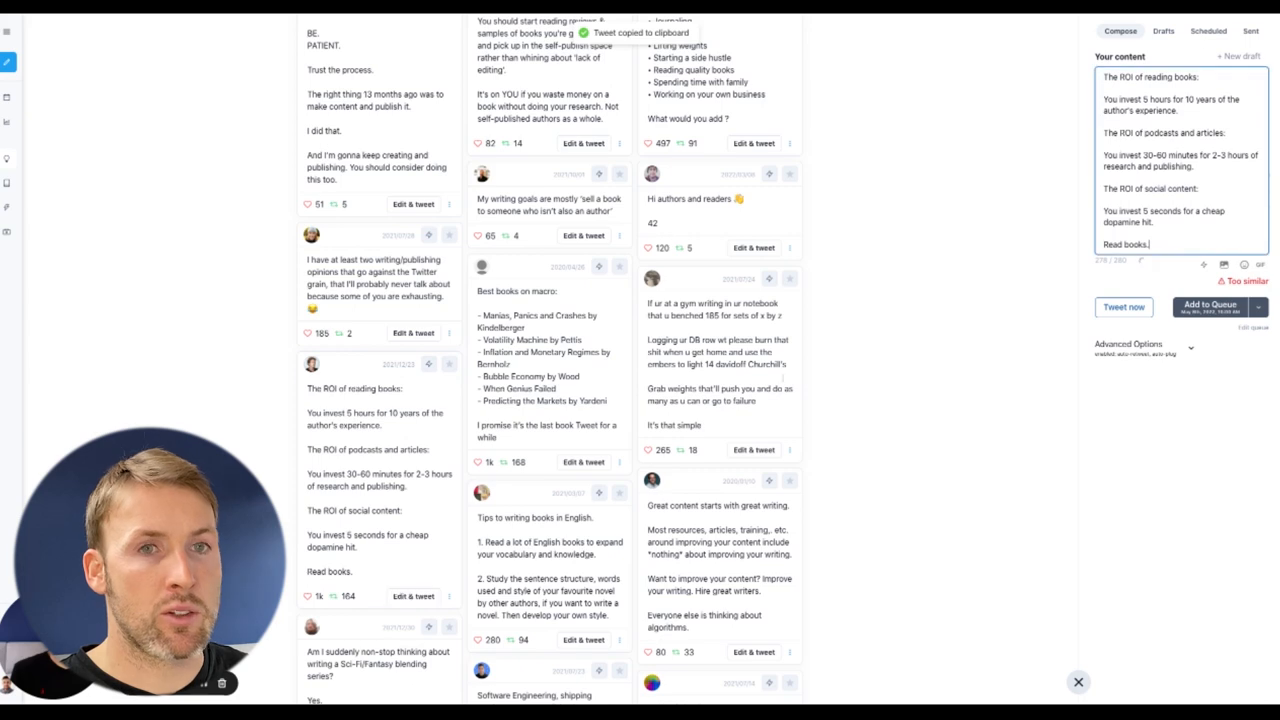